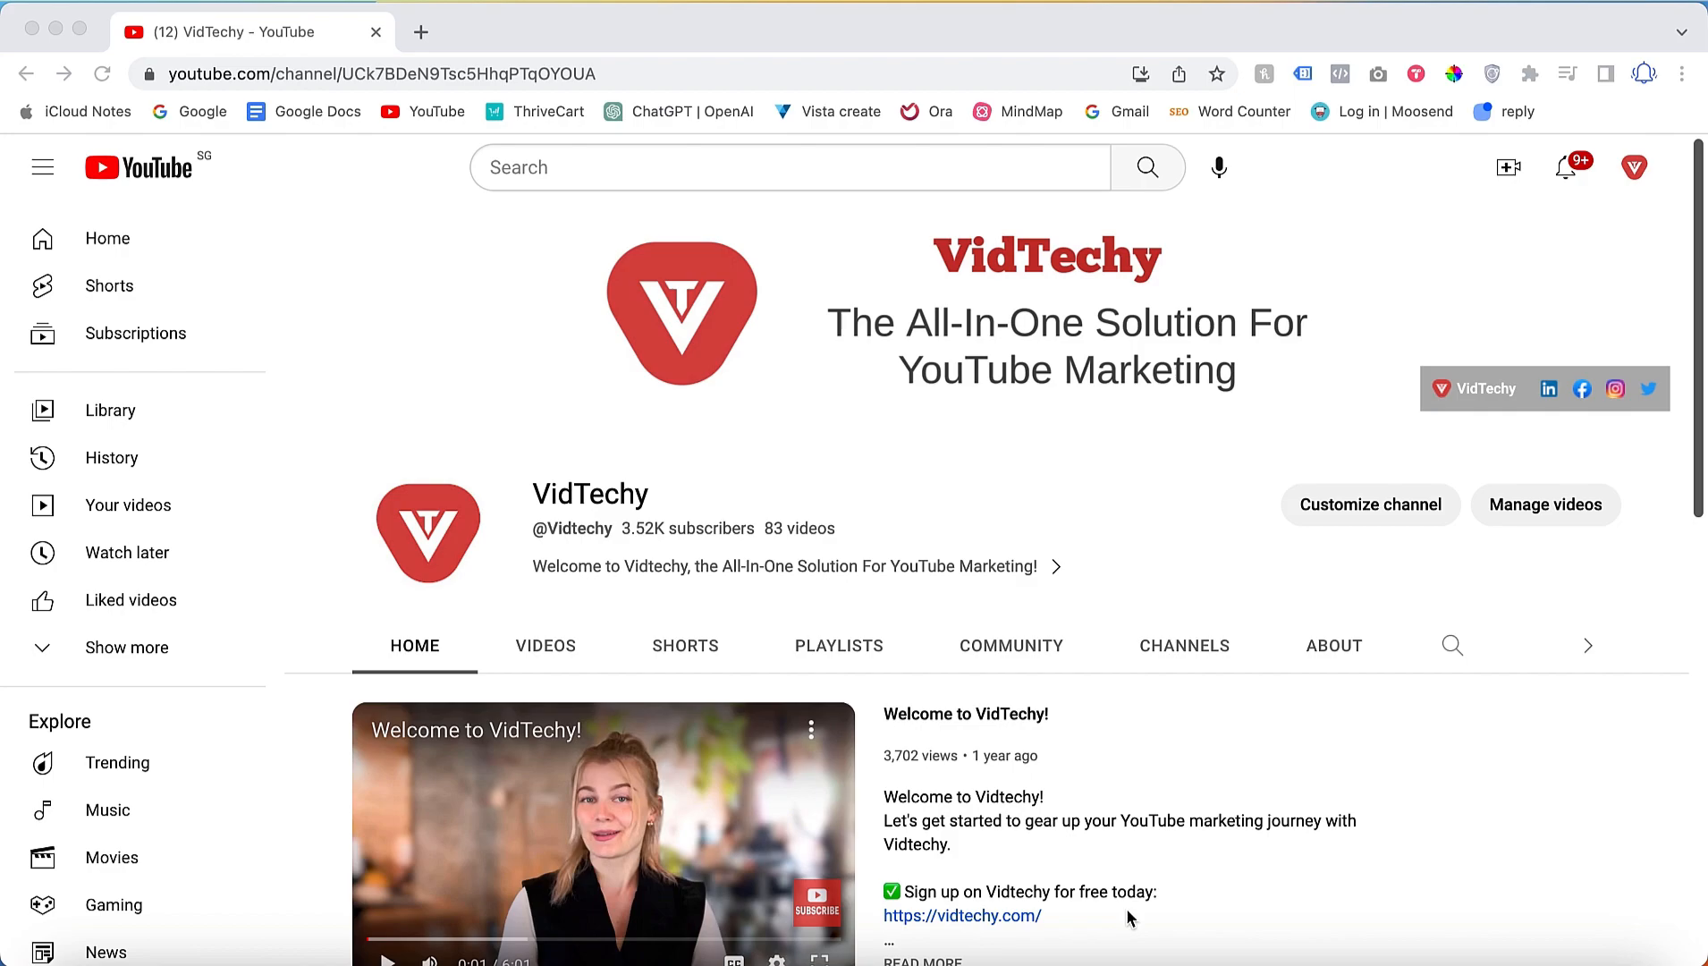
{"action": "mouse_move", "coordinate": [1177, 844]}
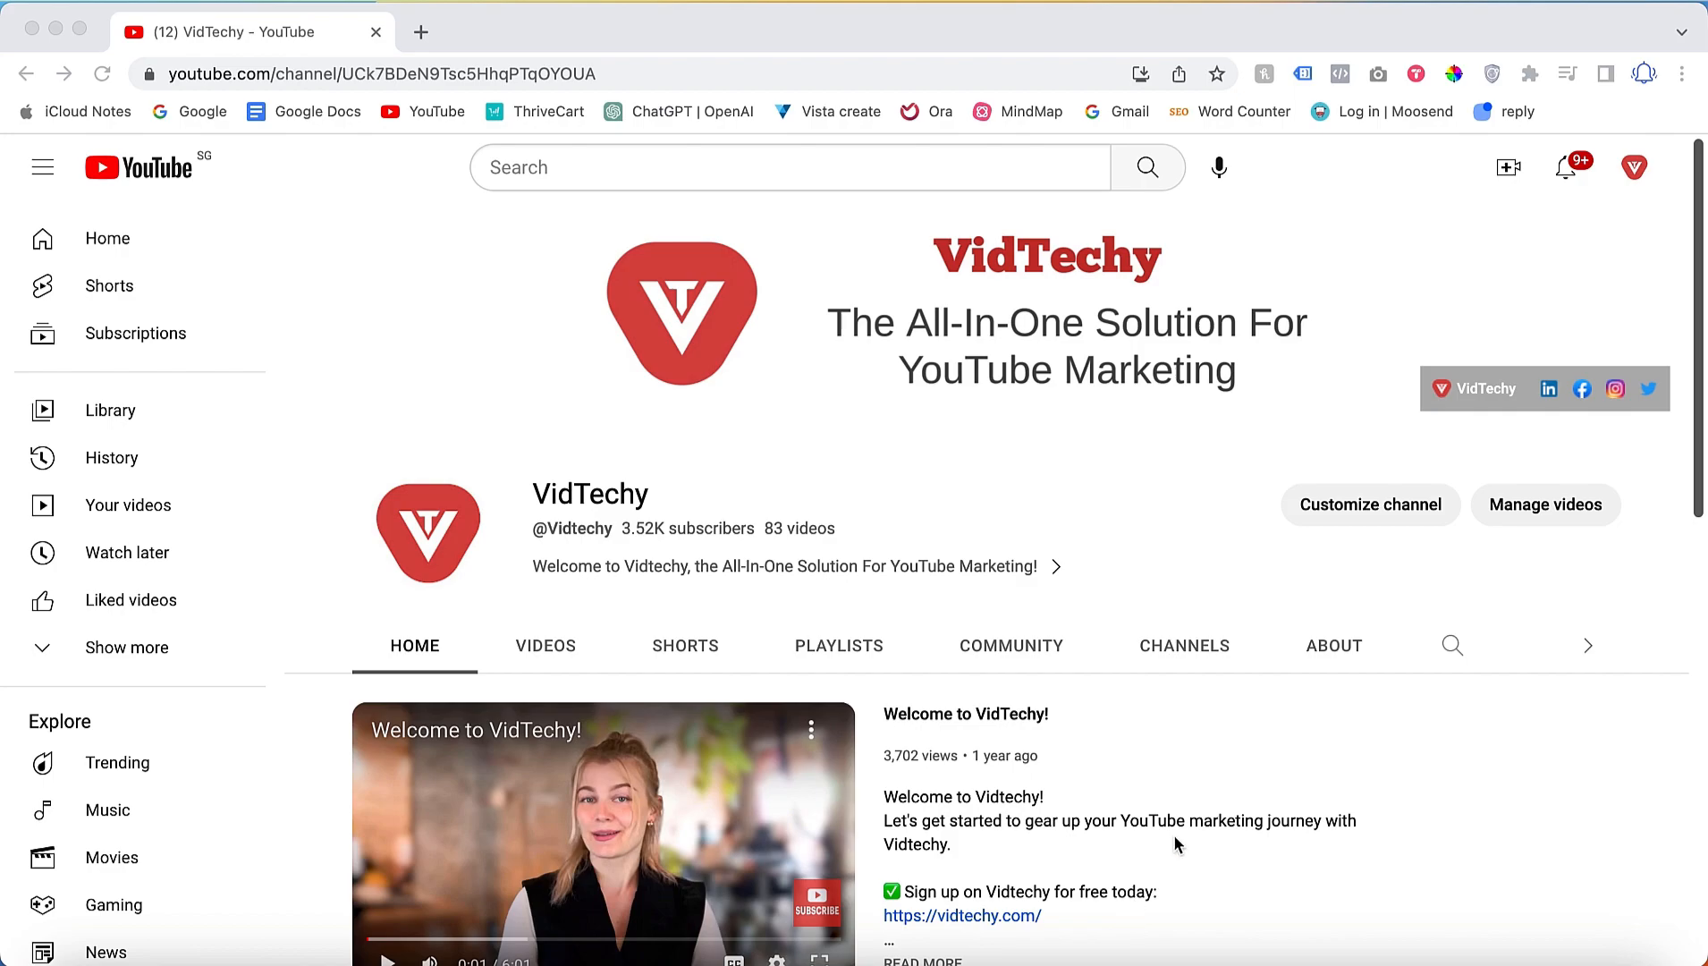
{"action": "mouse_move", "coordinate": [466, 34]}
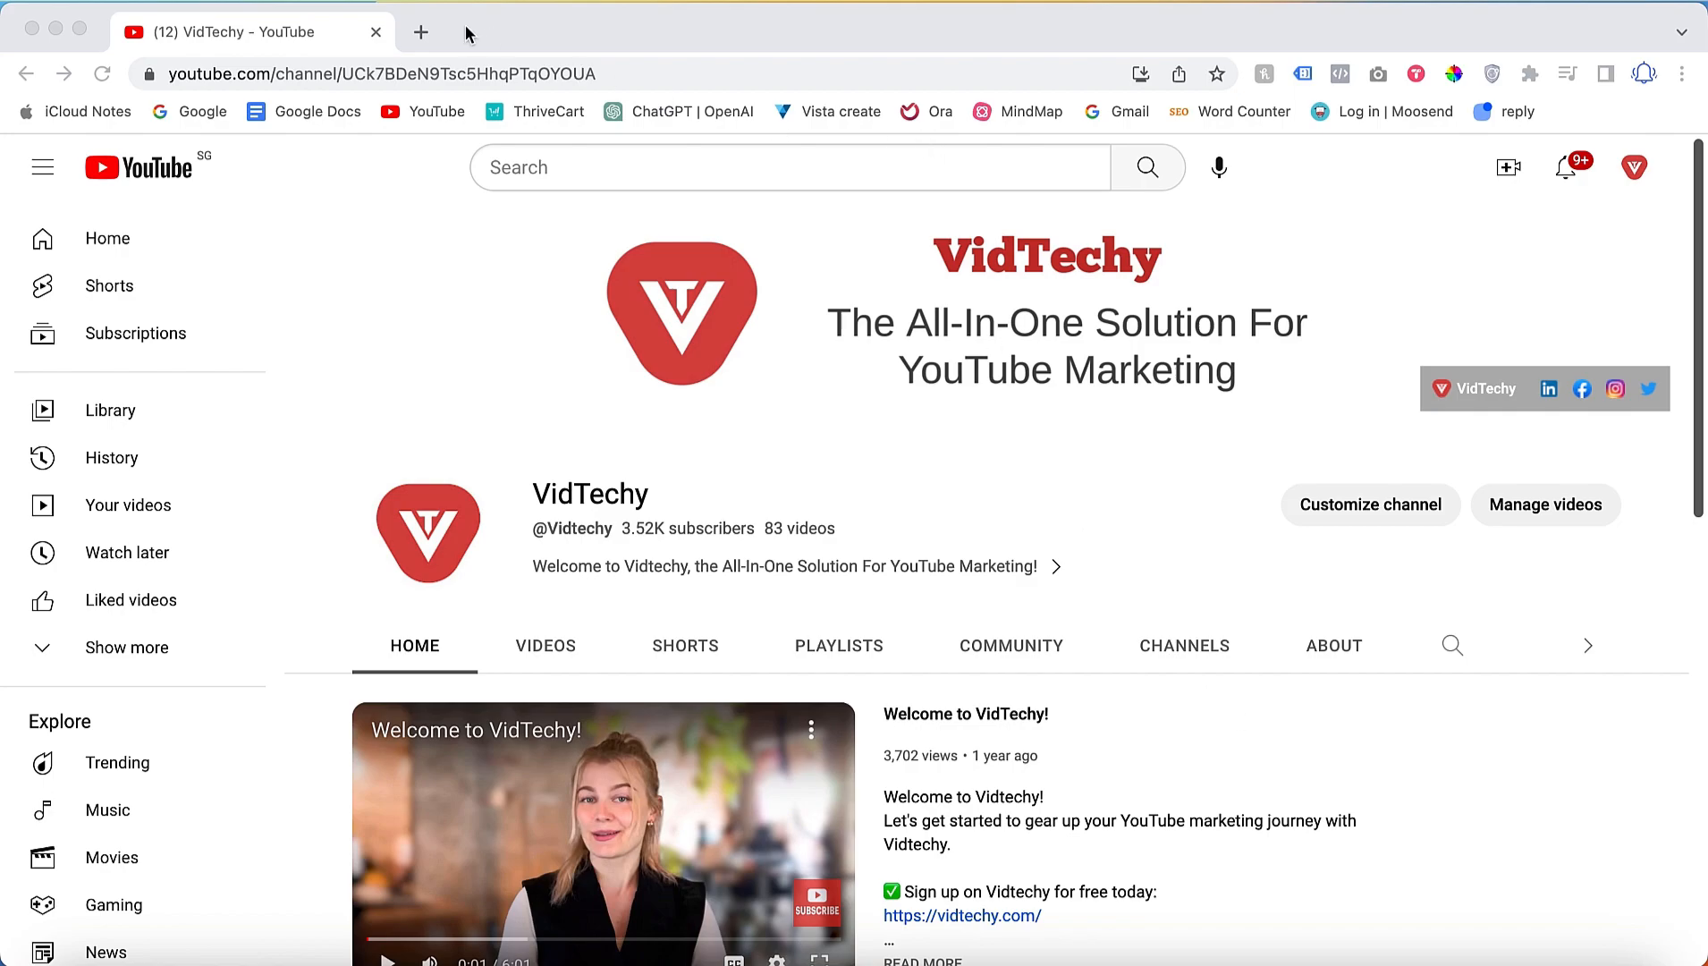
{"action": "mouse_move", "coordinate": [651, 31]}
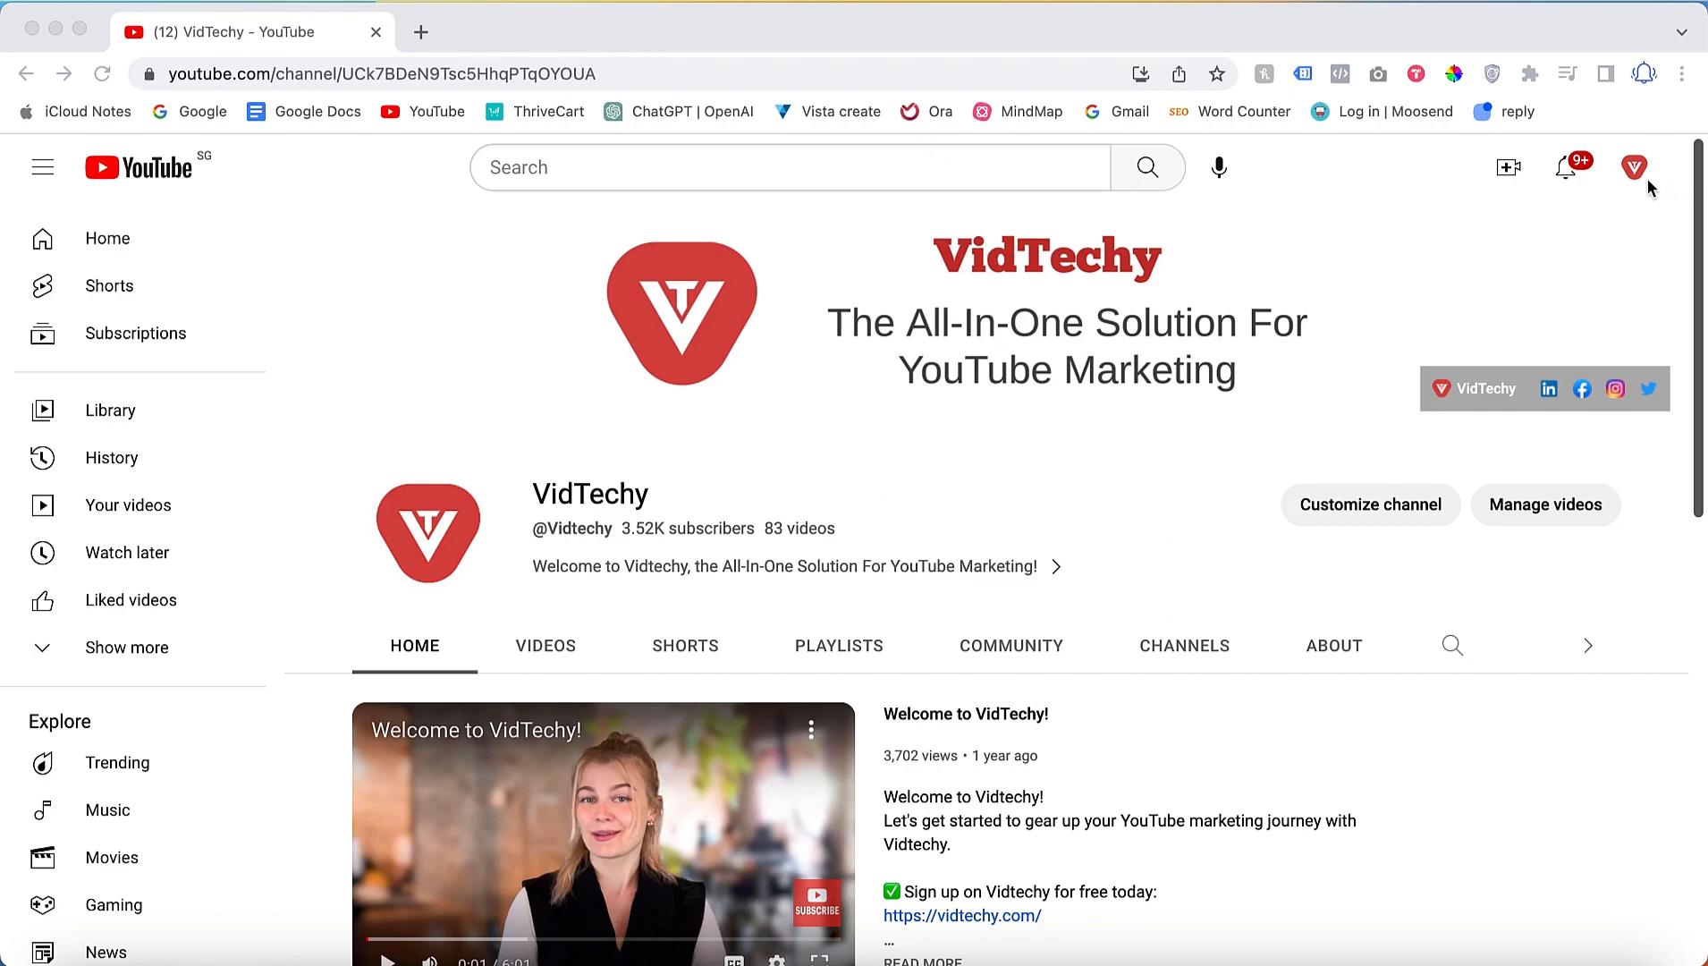
Reach the YouTube account Settings page via the profile avatar's account menu
{"action": "left_click", "coordinate": [1633, 167]}
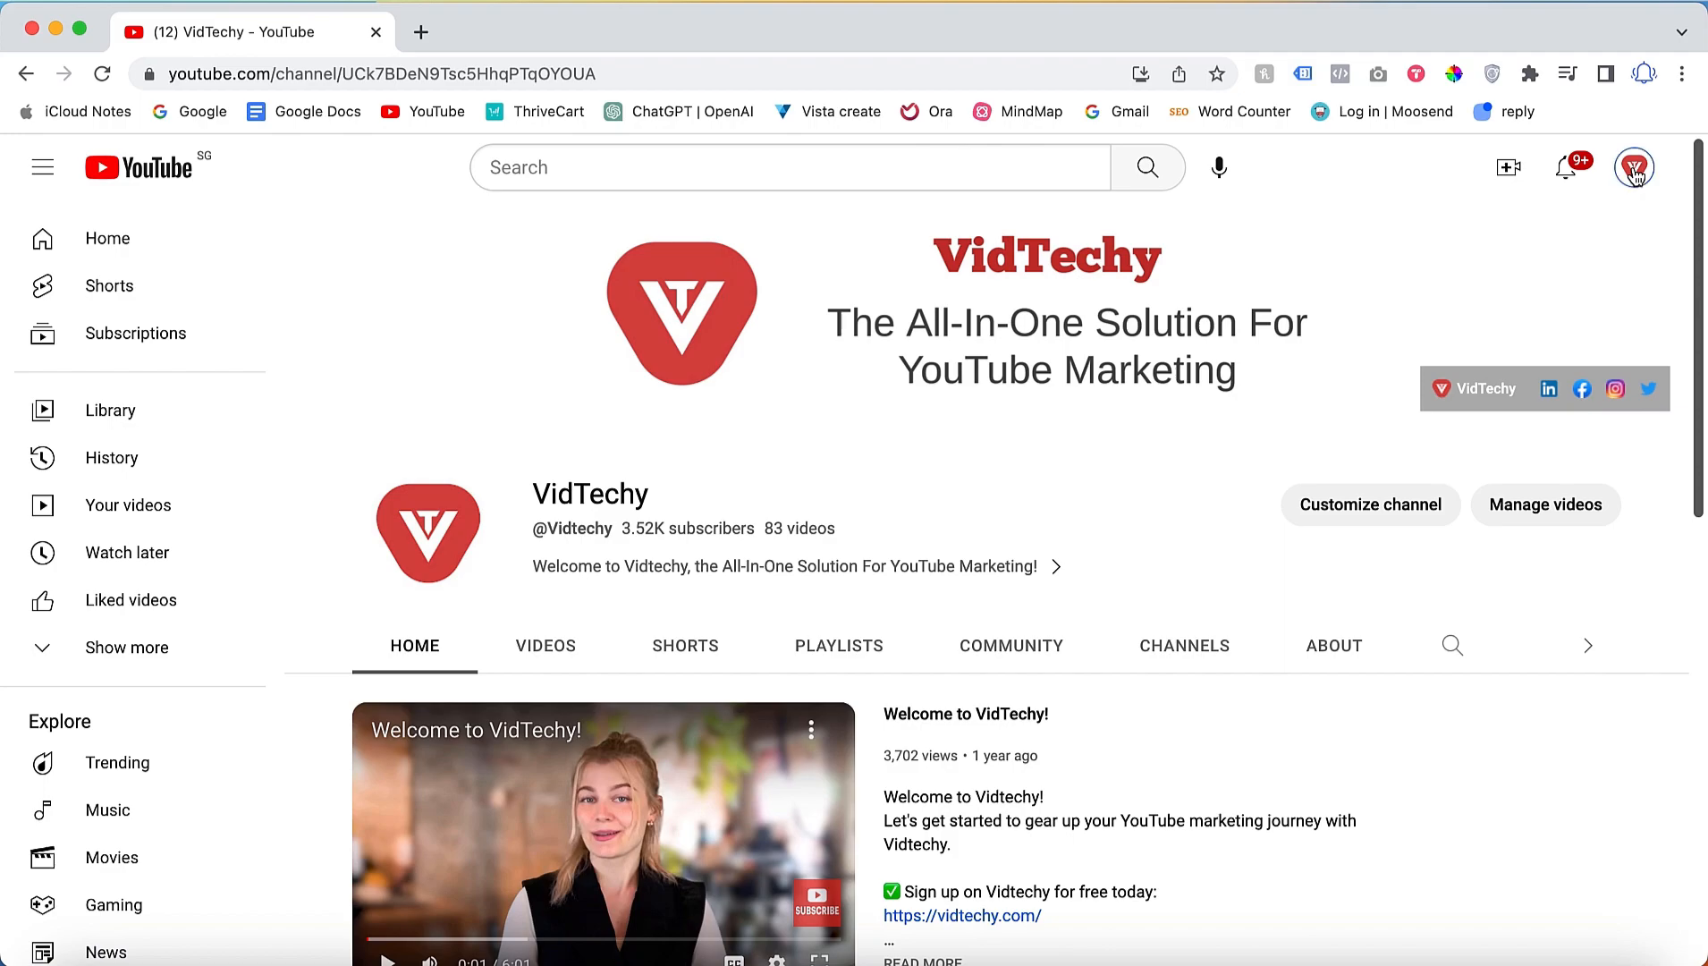
{"action": "left_click", "coordinate": [1634, 167]}
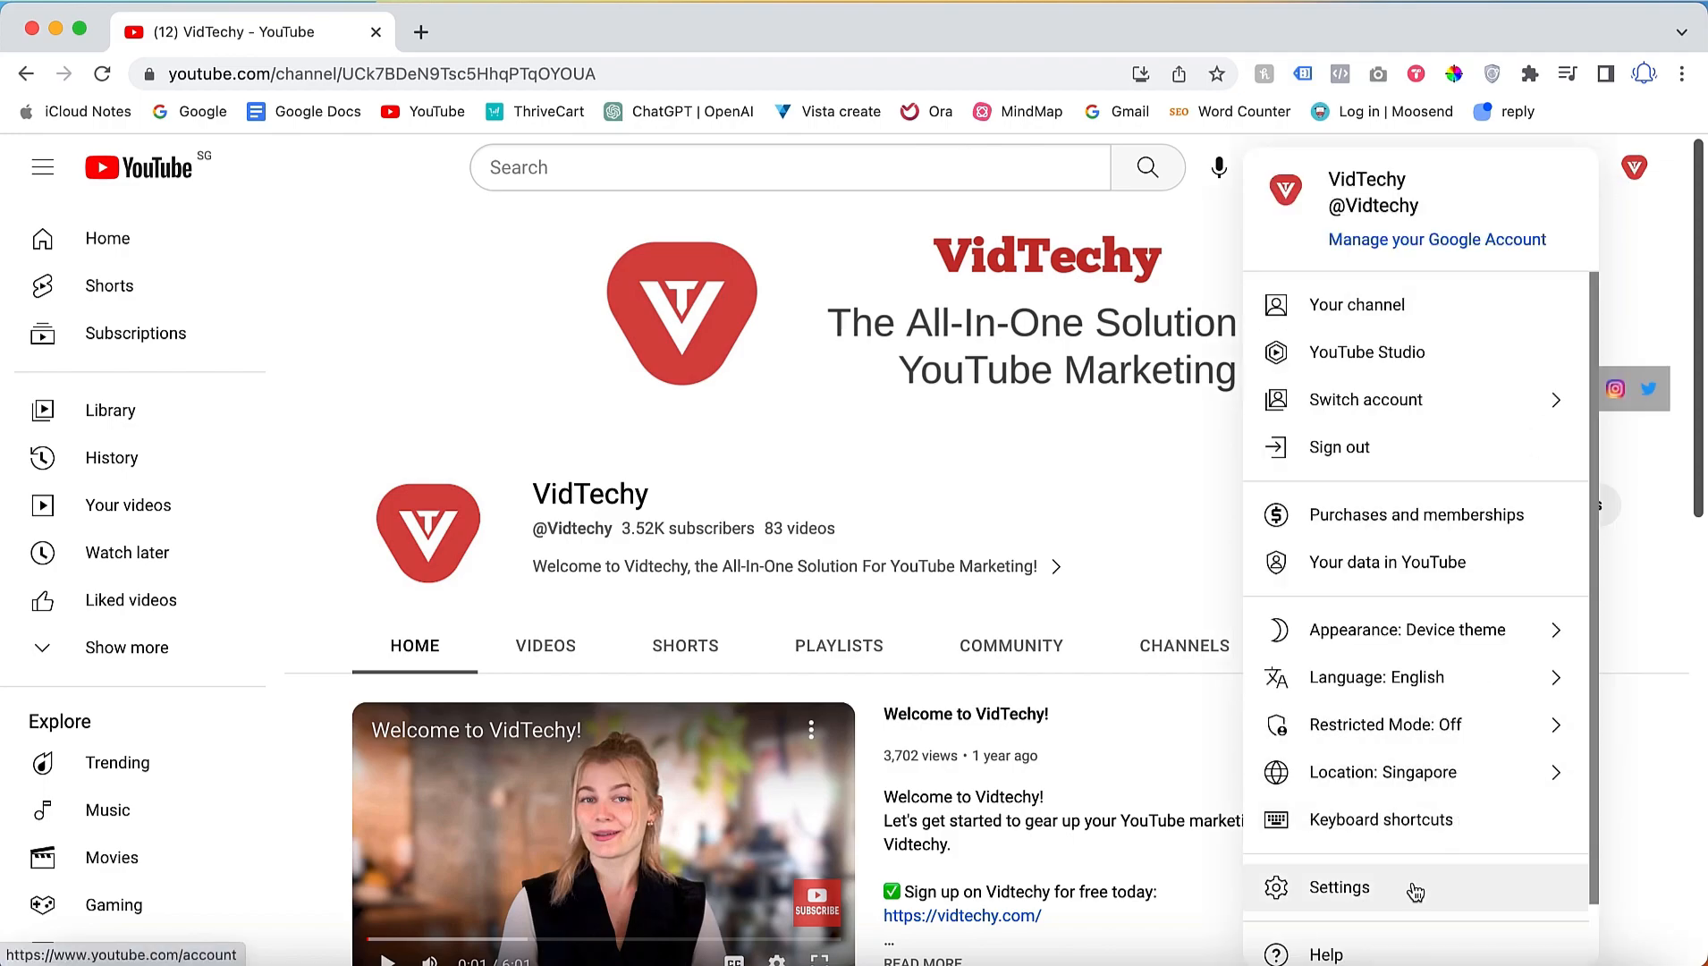
{"action": "left_click", "coordinate": [1340, 887]}
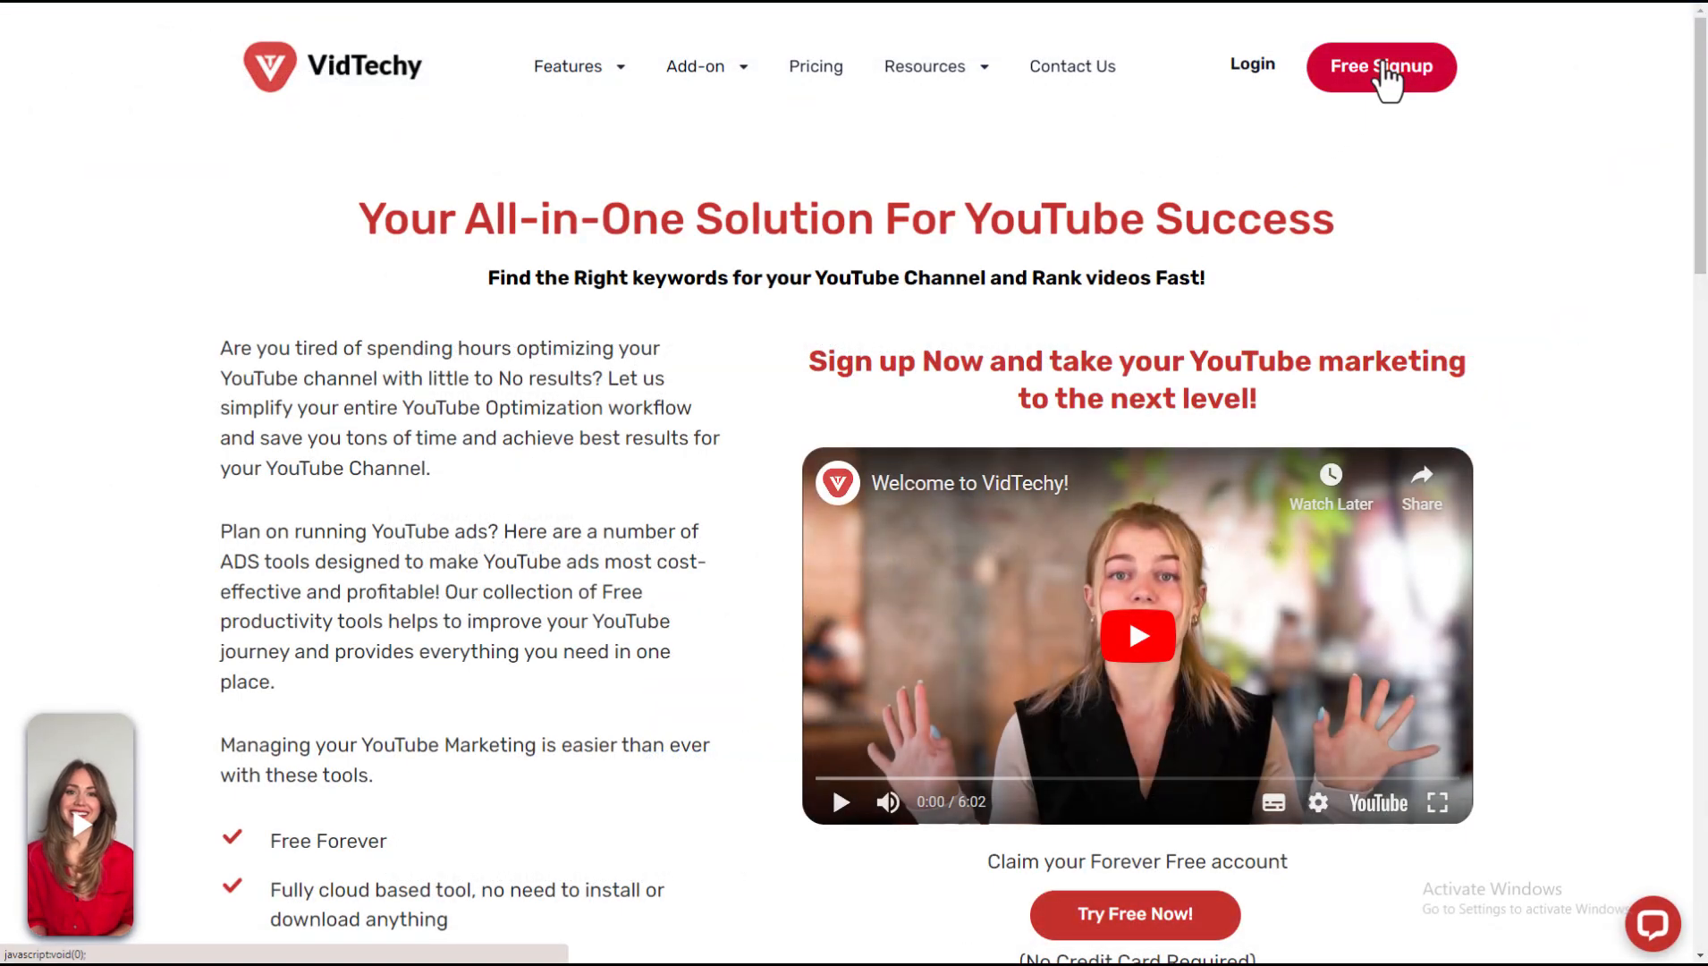
{"action": "left_click", "coordinate": [1380, 66]}
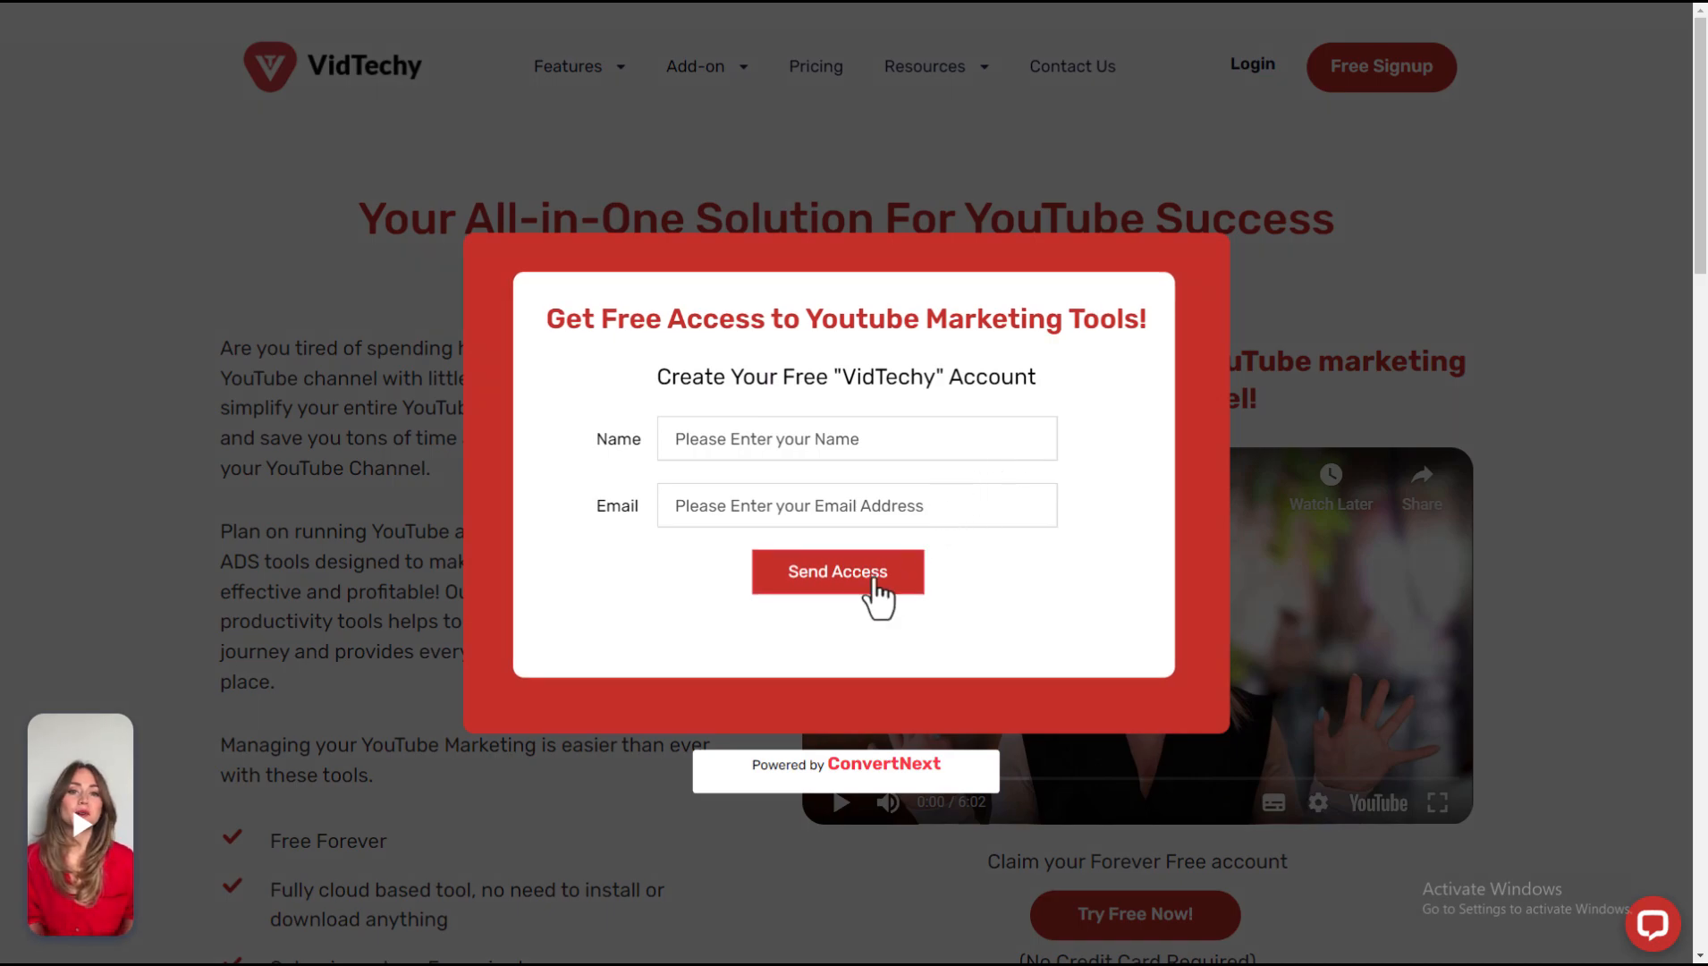
{"action": "left_click", "coordinate": [836, 572]}
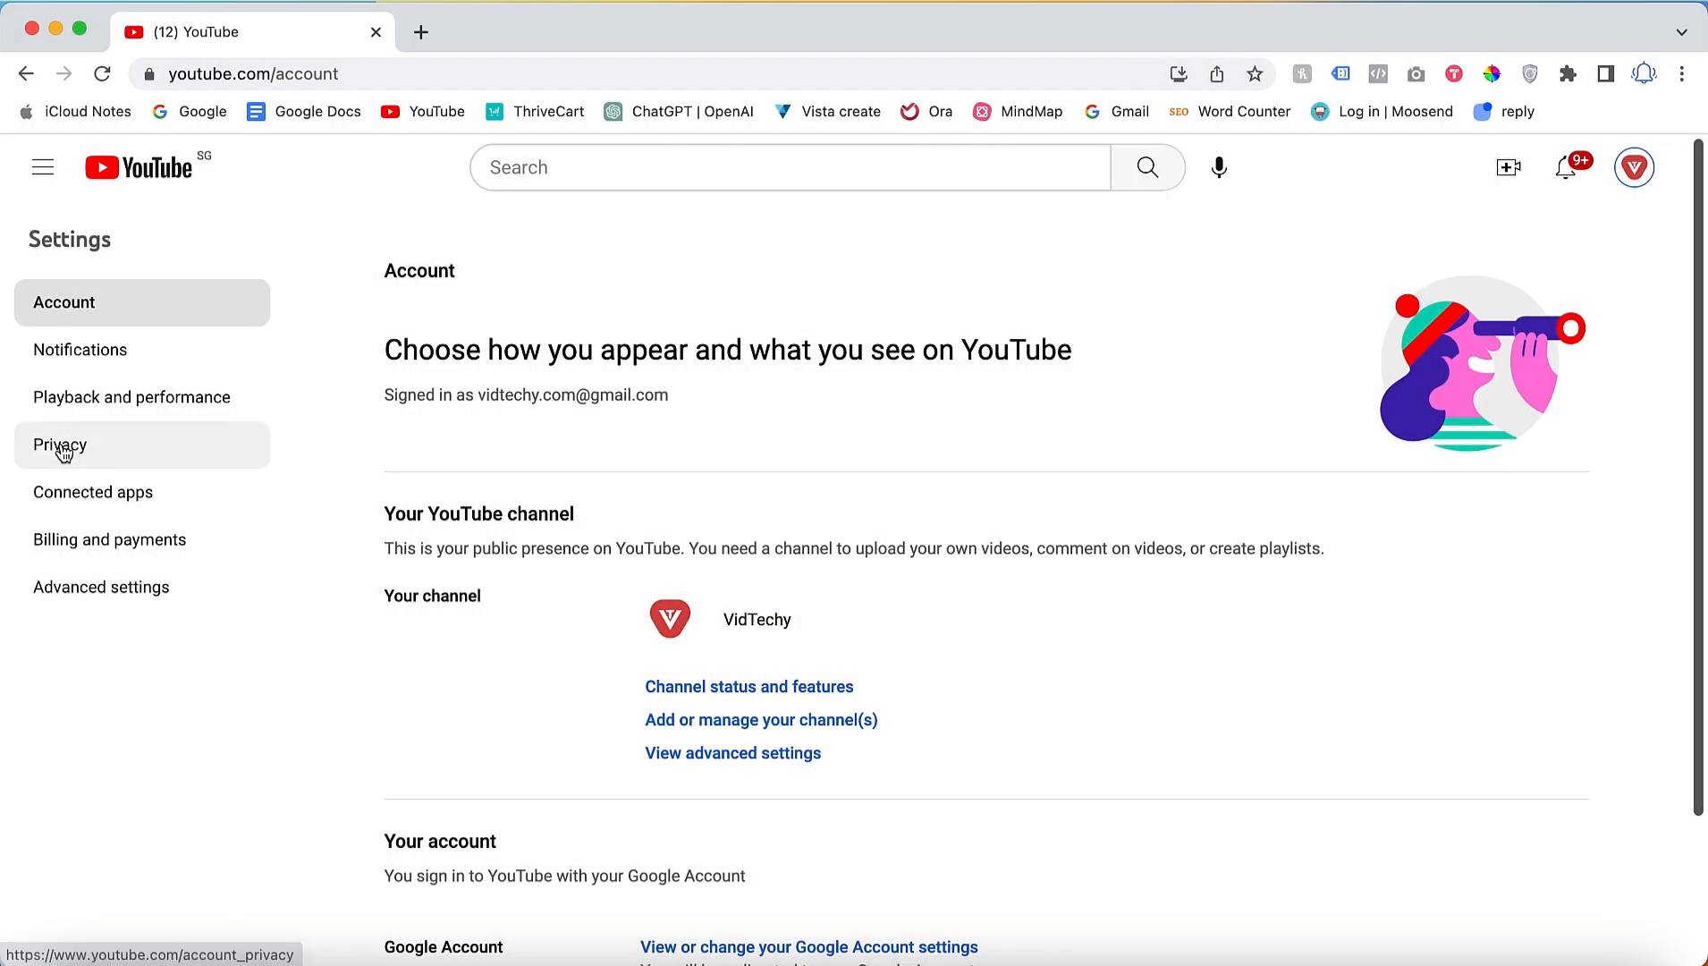
Show the Privacy settings with saved playlists and subscriptions kept private
{"action": "left_click", "coordinate": [59, 443]}
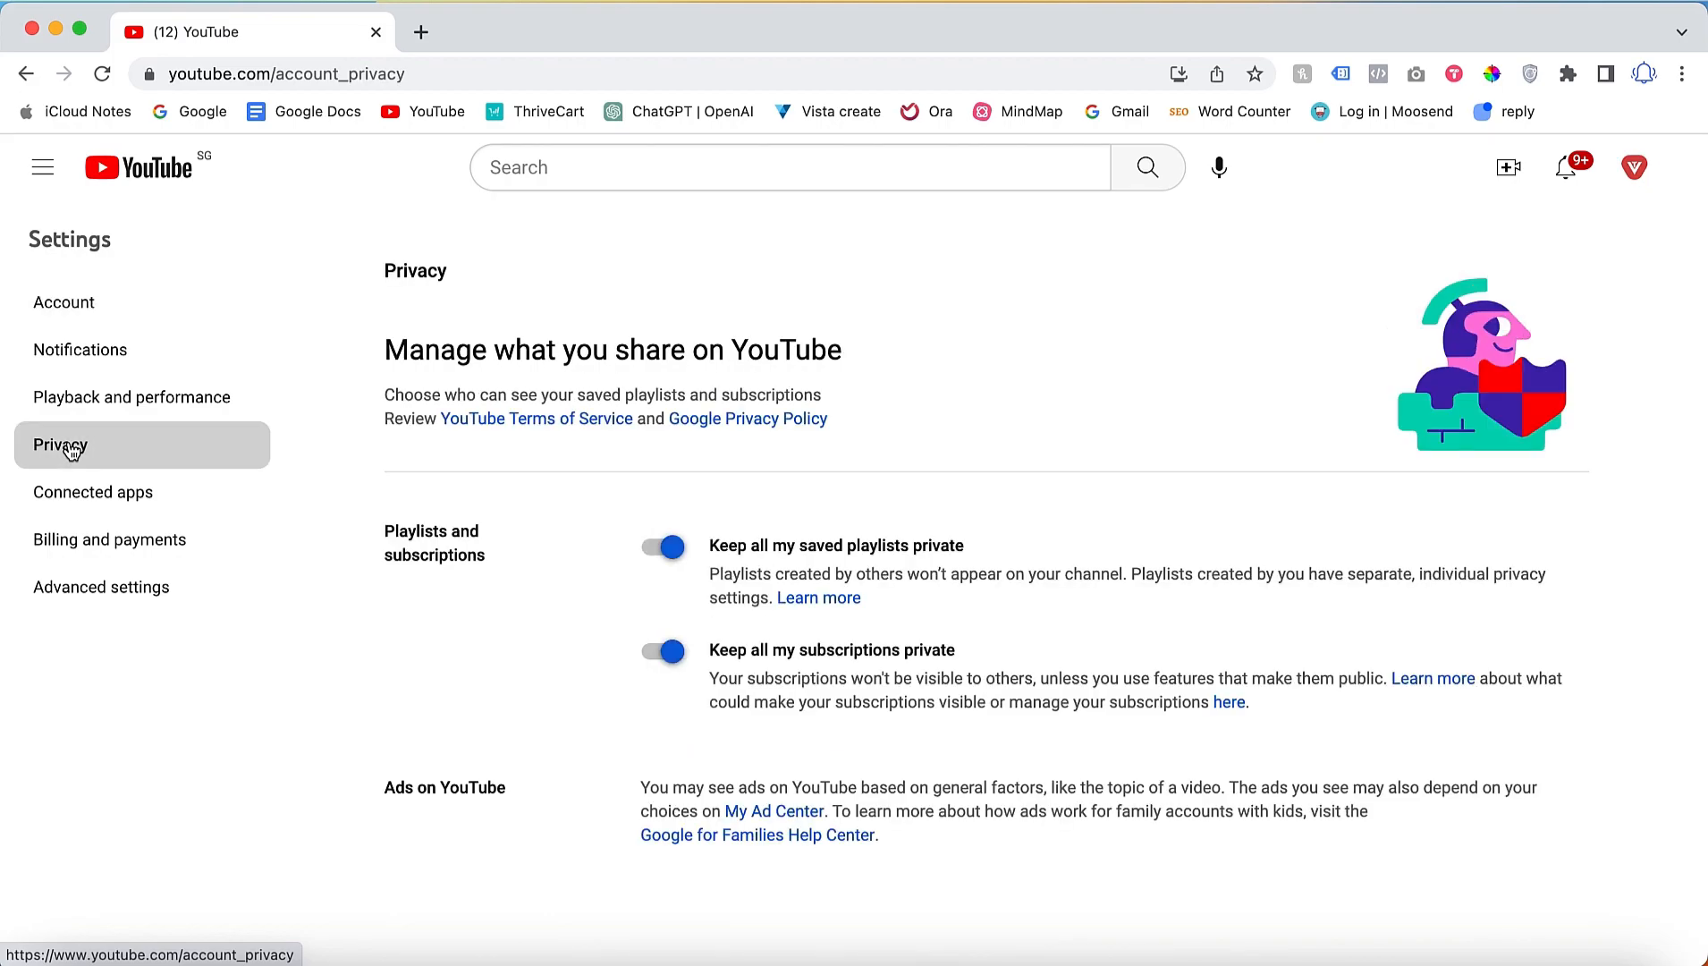
{"action": "mouse_move", "coordinate": [669, 708]}
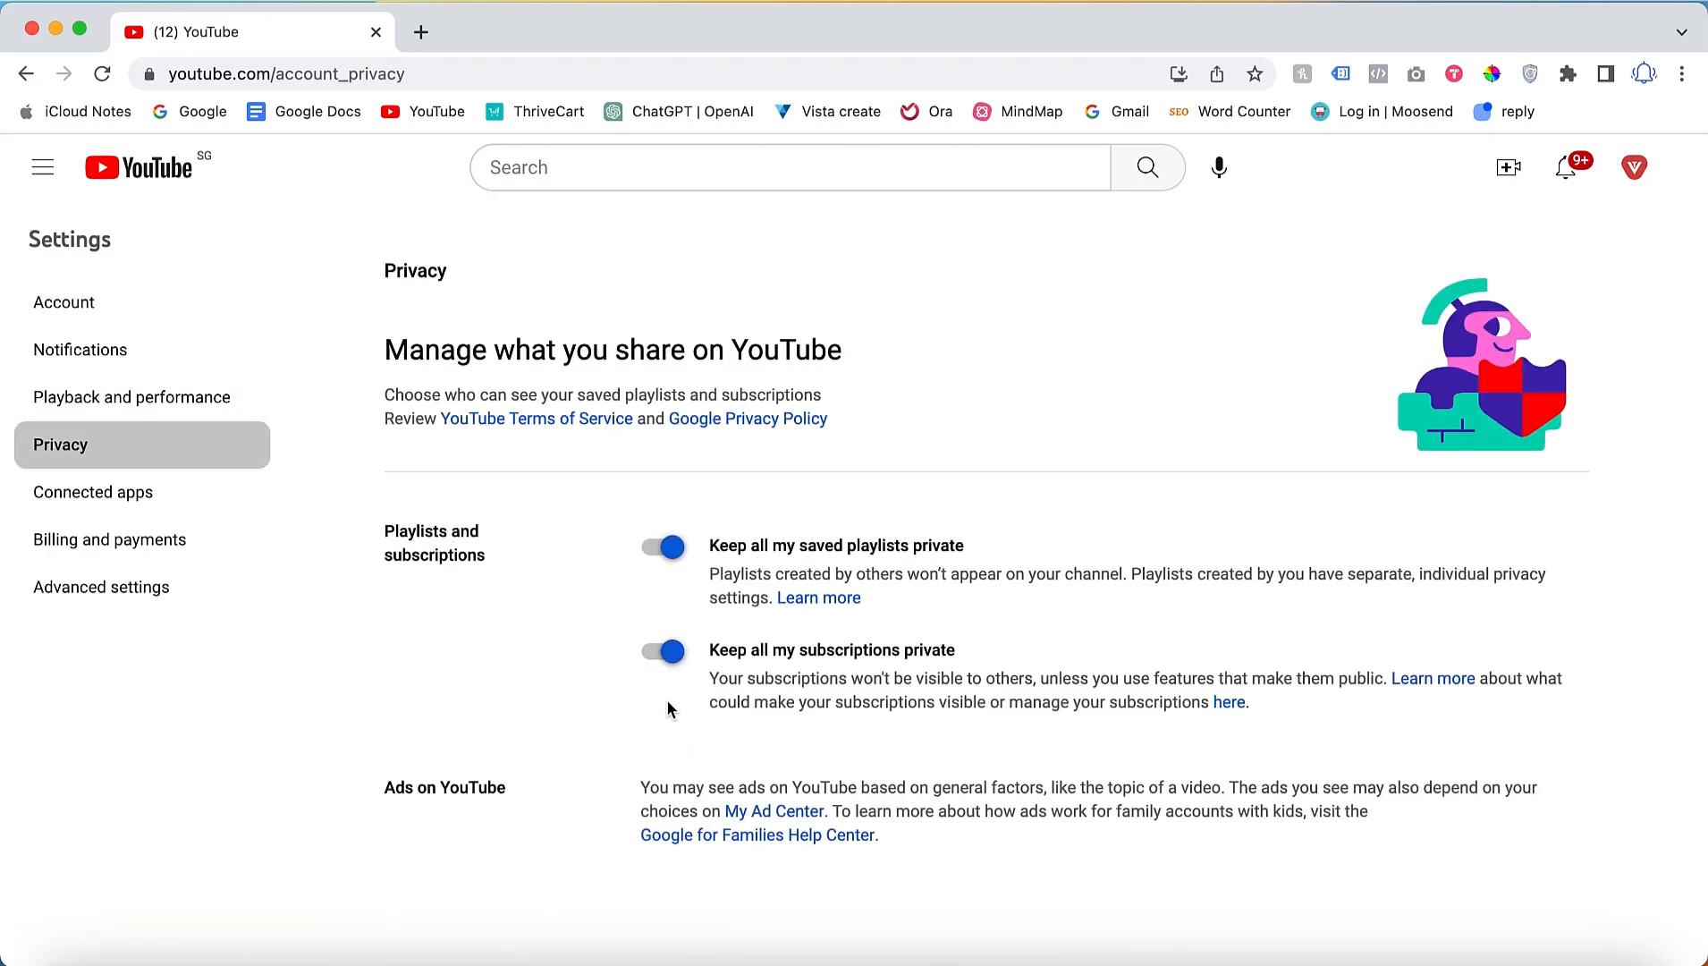
{"action": "mouse_move", "coordinate": [708, 513]}
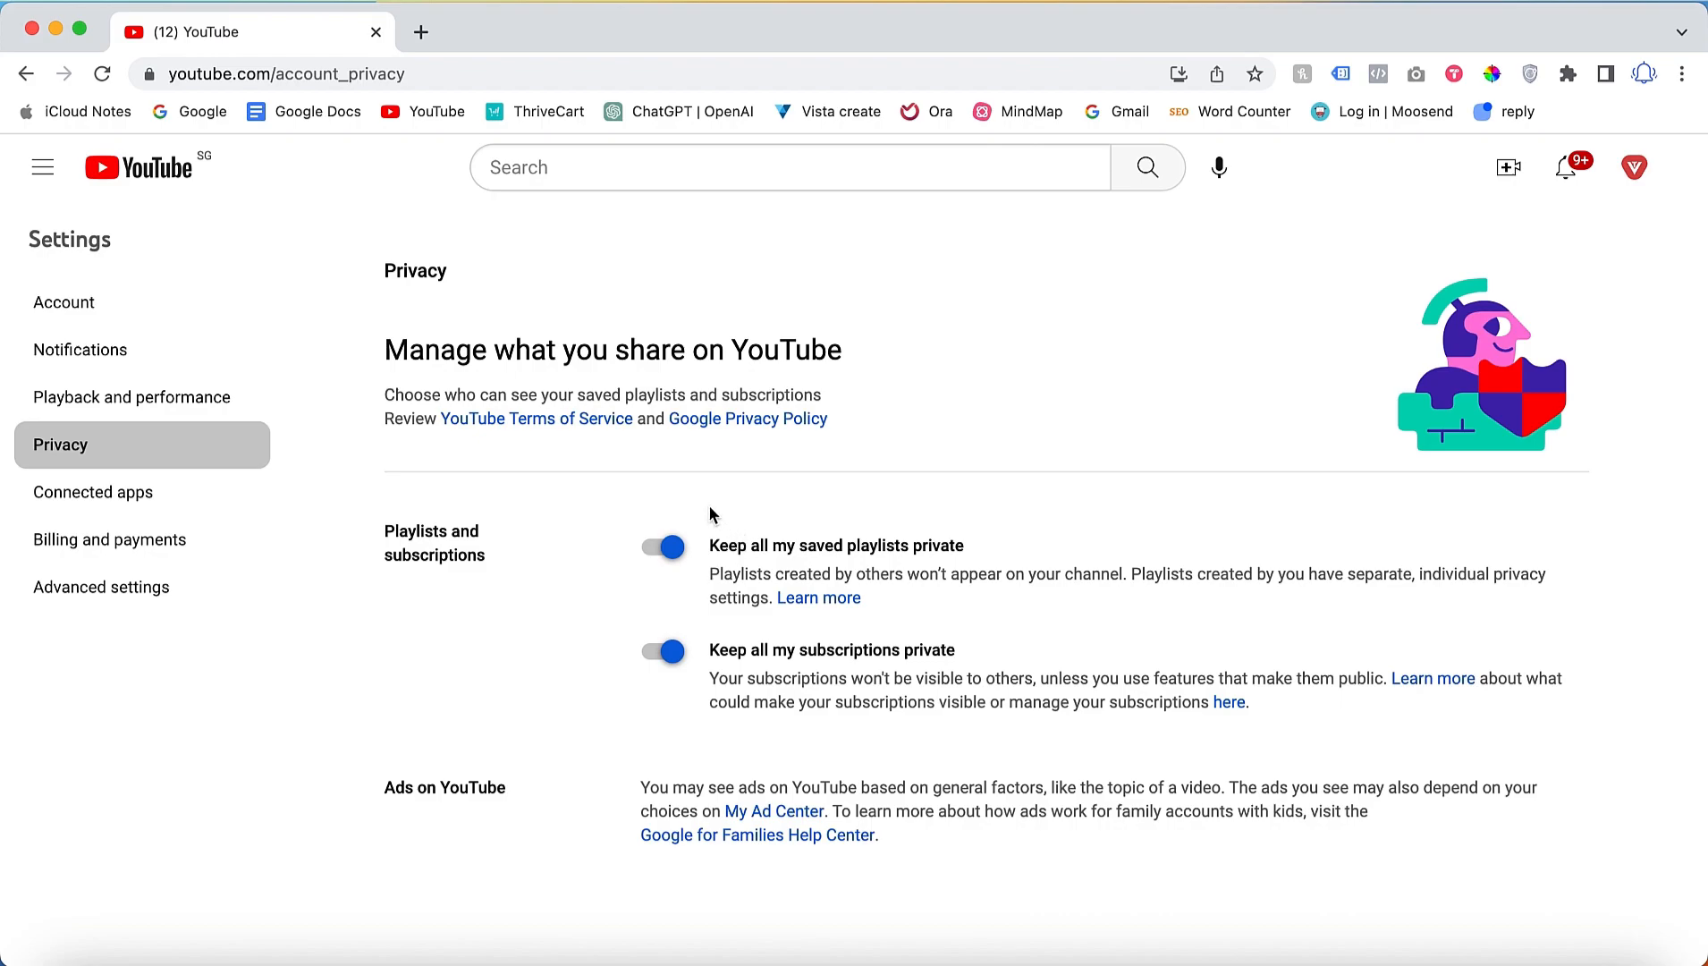
{"action": "mouse_move", "coordinate": [728, 522]}
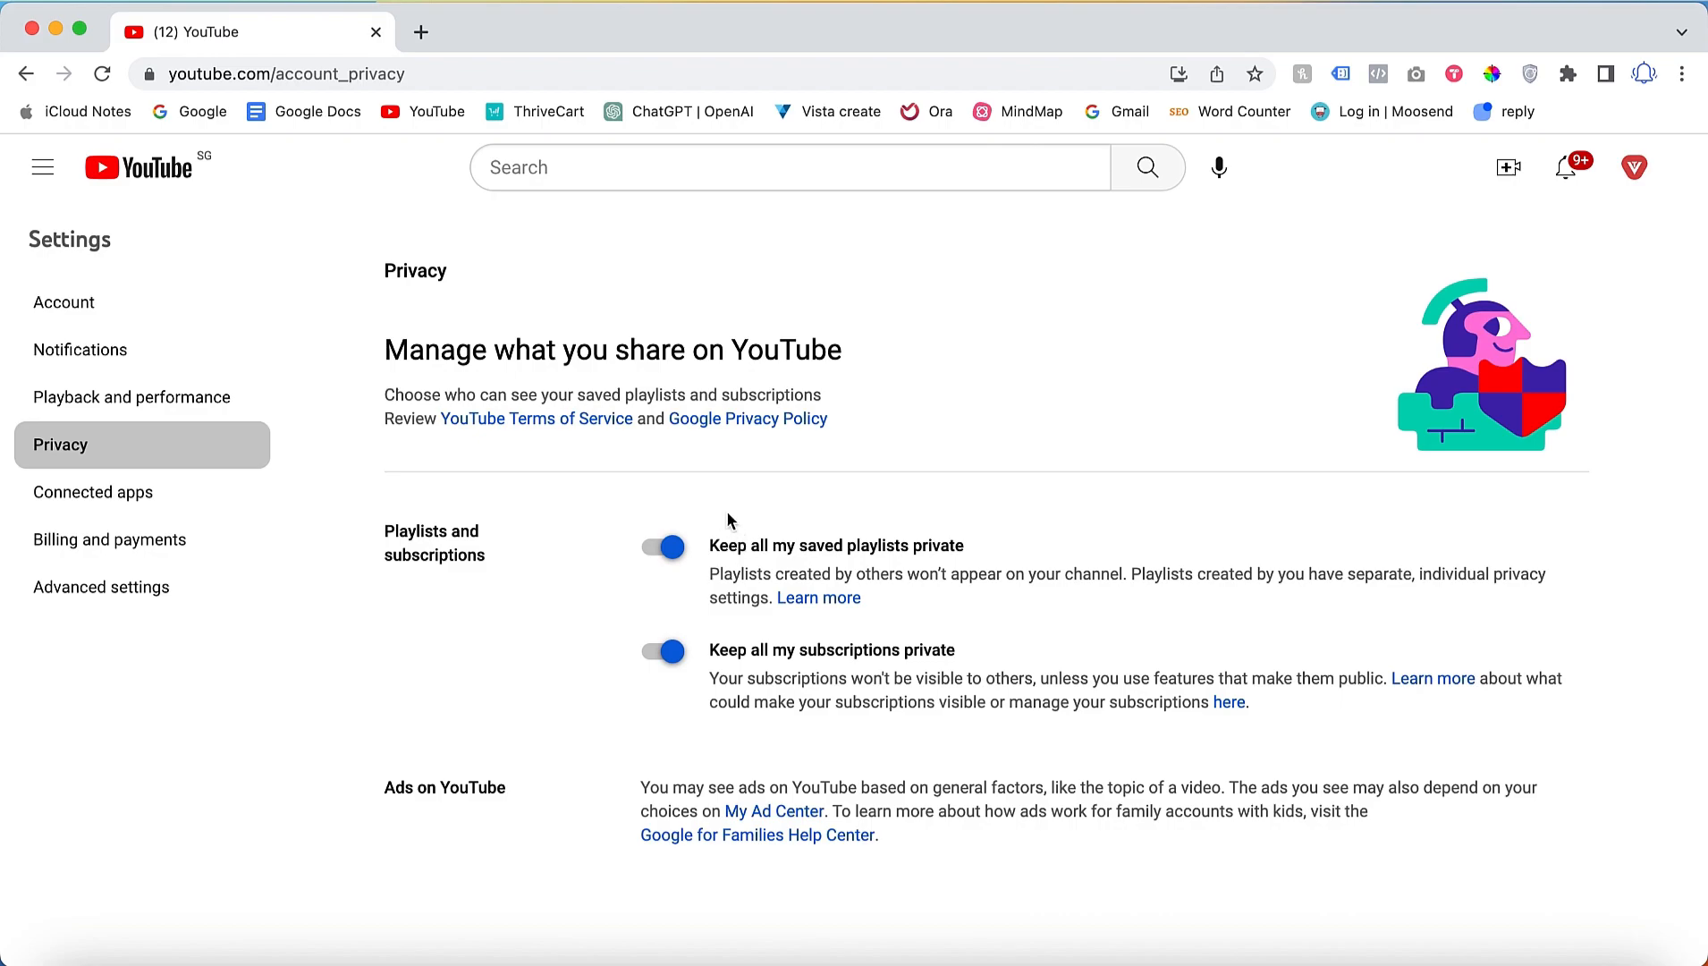
{"action": "mouse_move", "coordinate": [910, 563]}
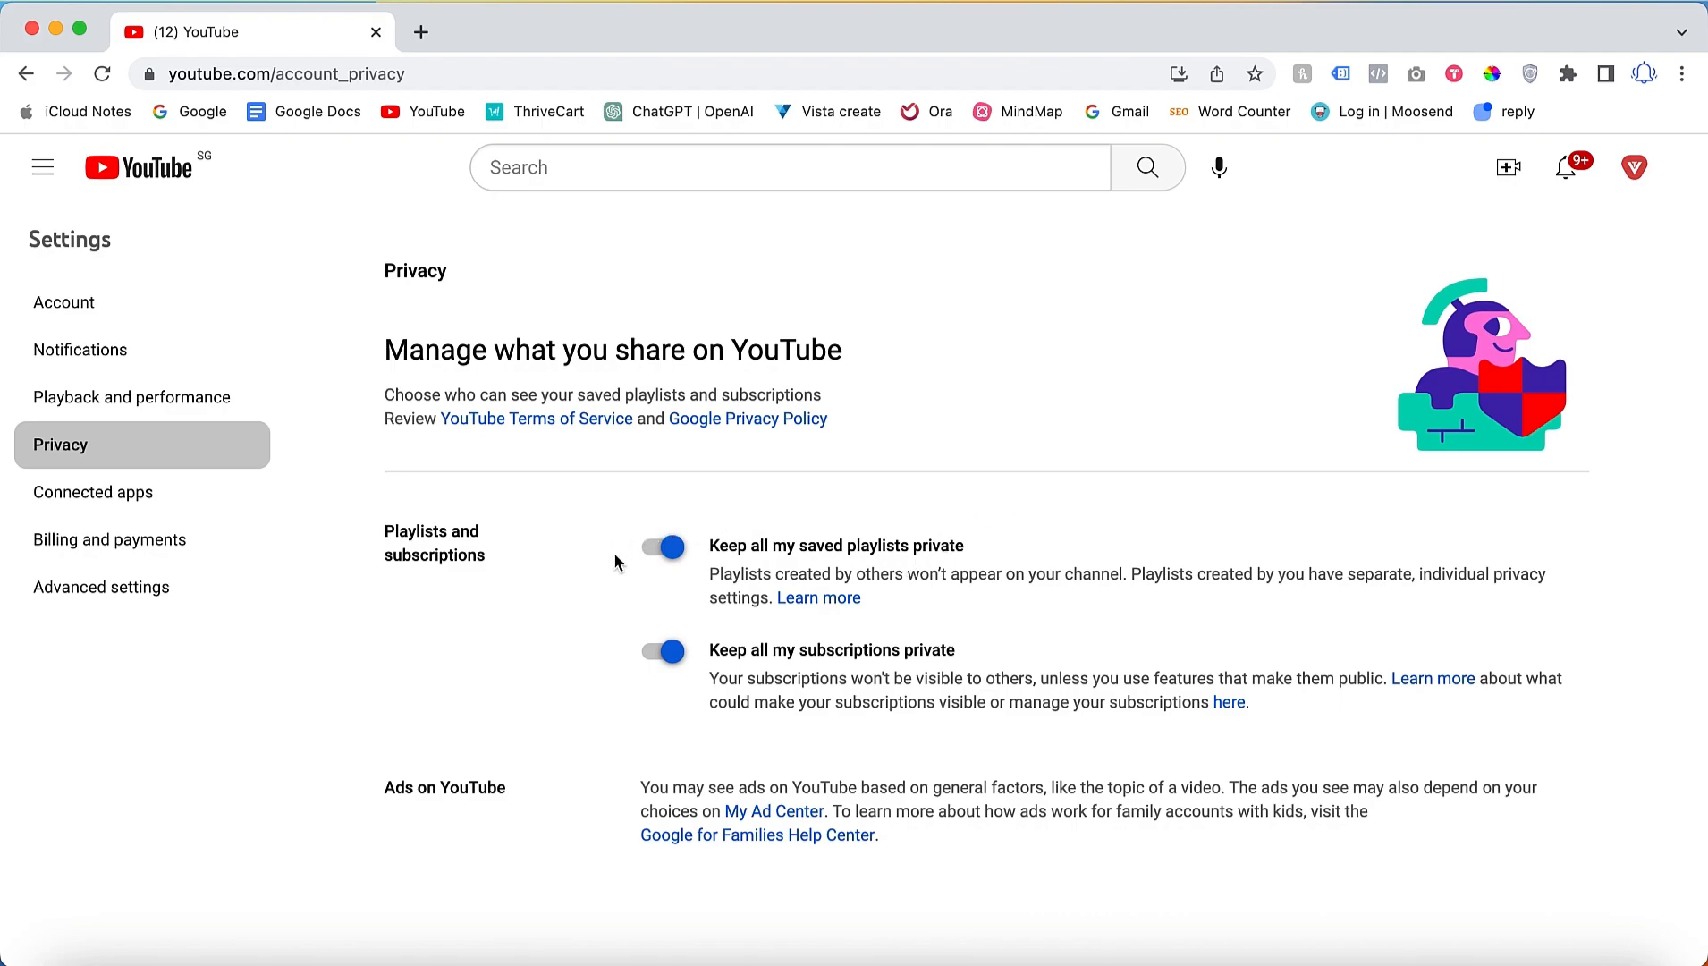
{"action": "mouse_move", "coordinate": [655, 508]}
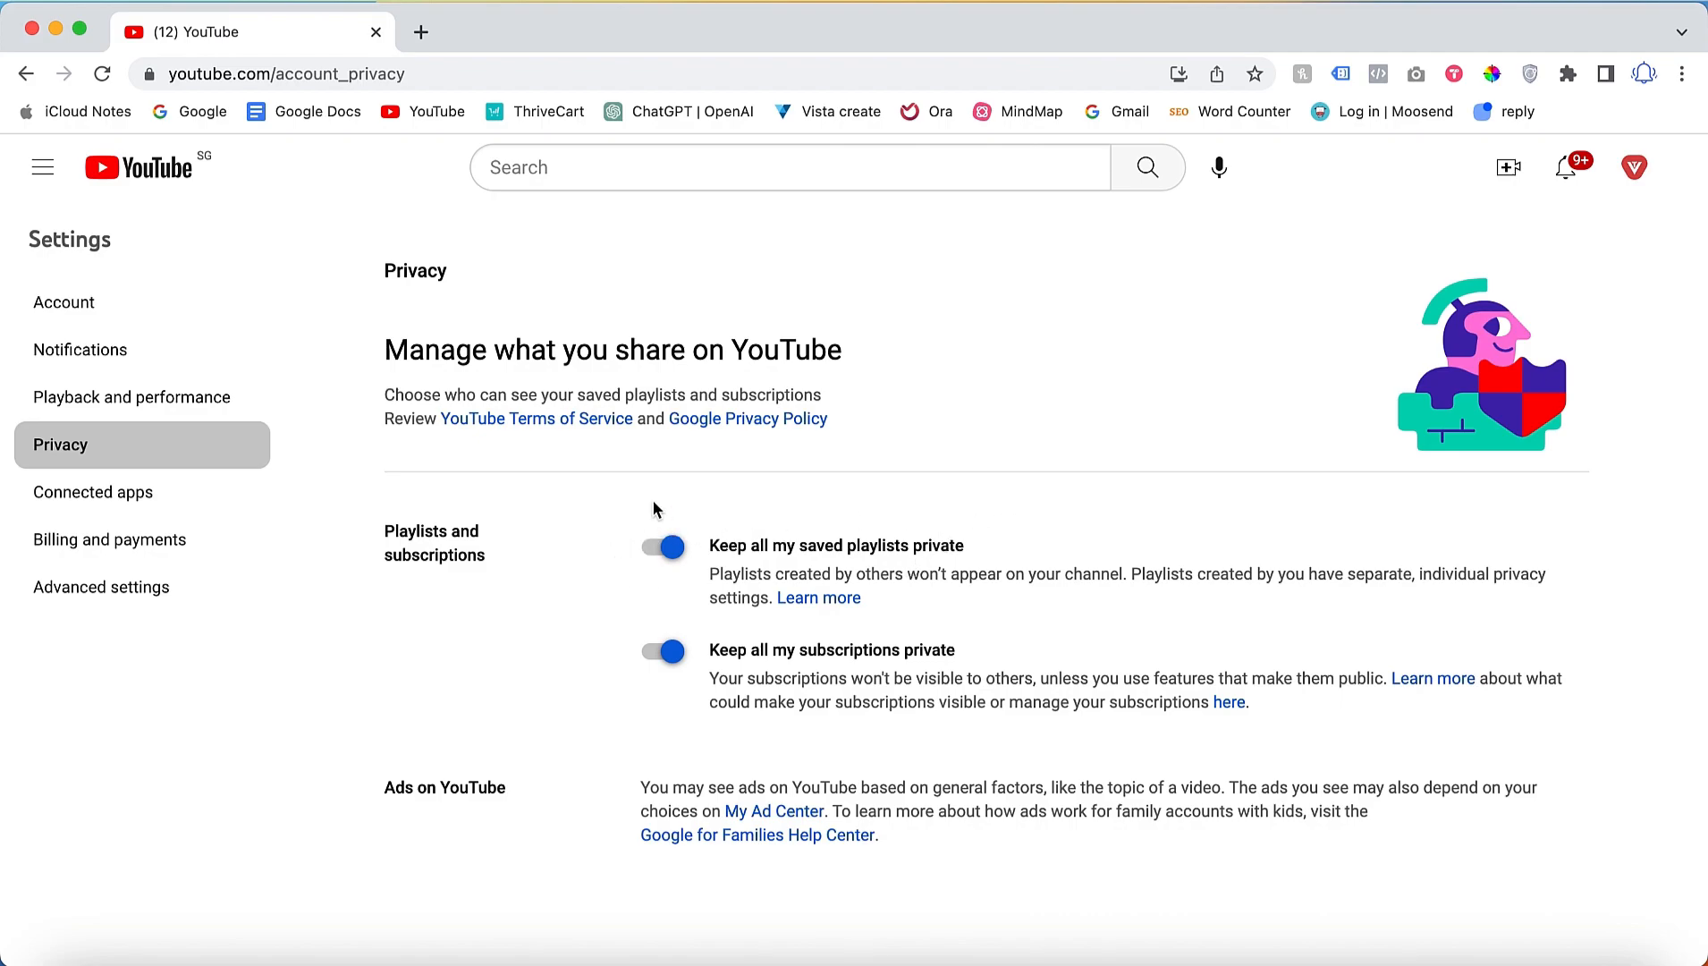
{"action": "mouse_move", "coordinate": [692, 578]}
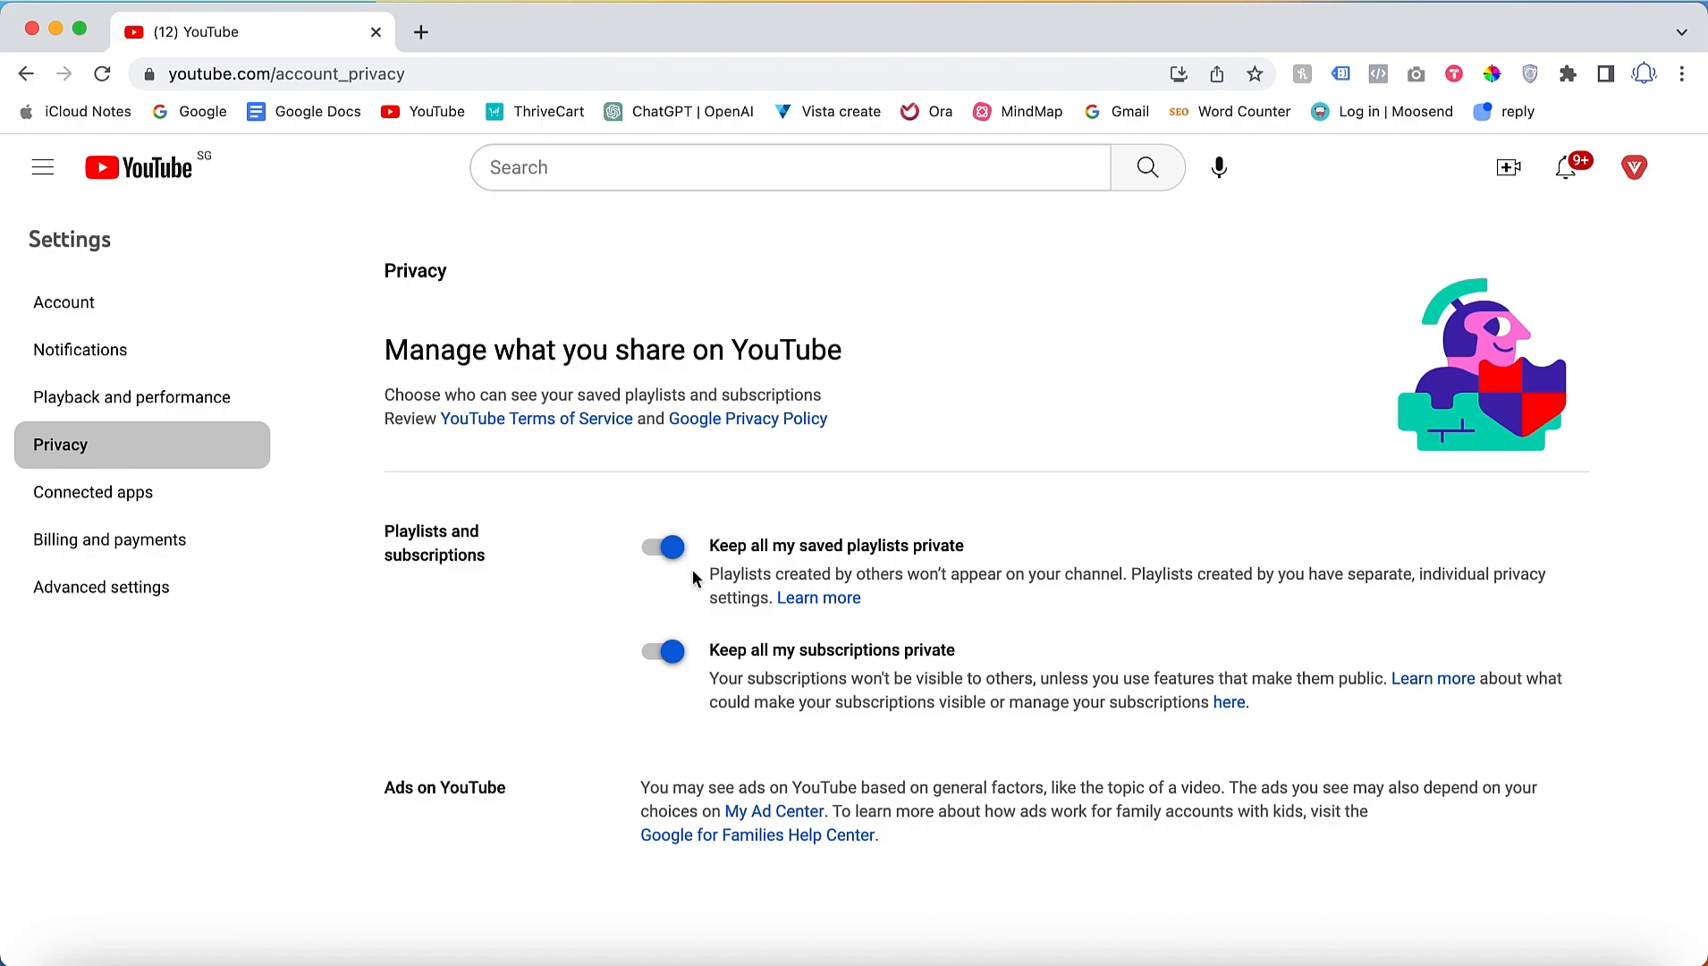
{"action": "mouse_move", "coordinate": [647, 637]}
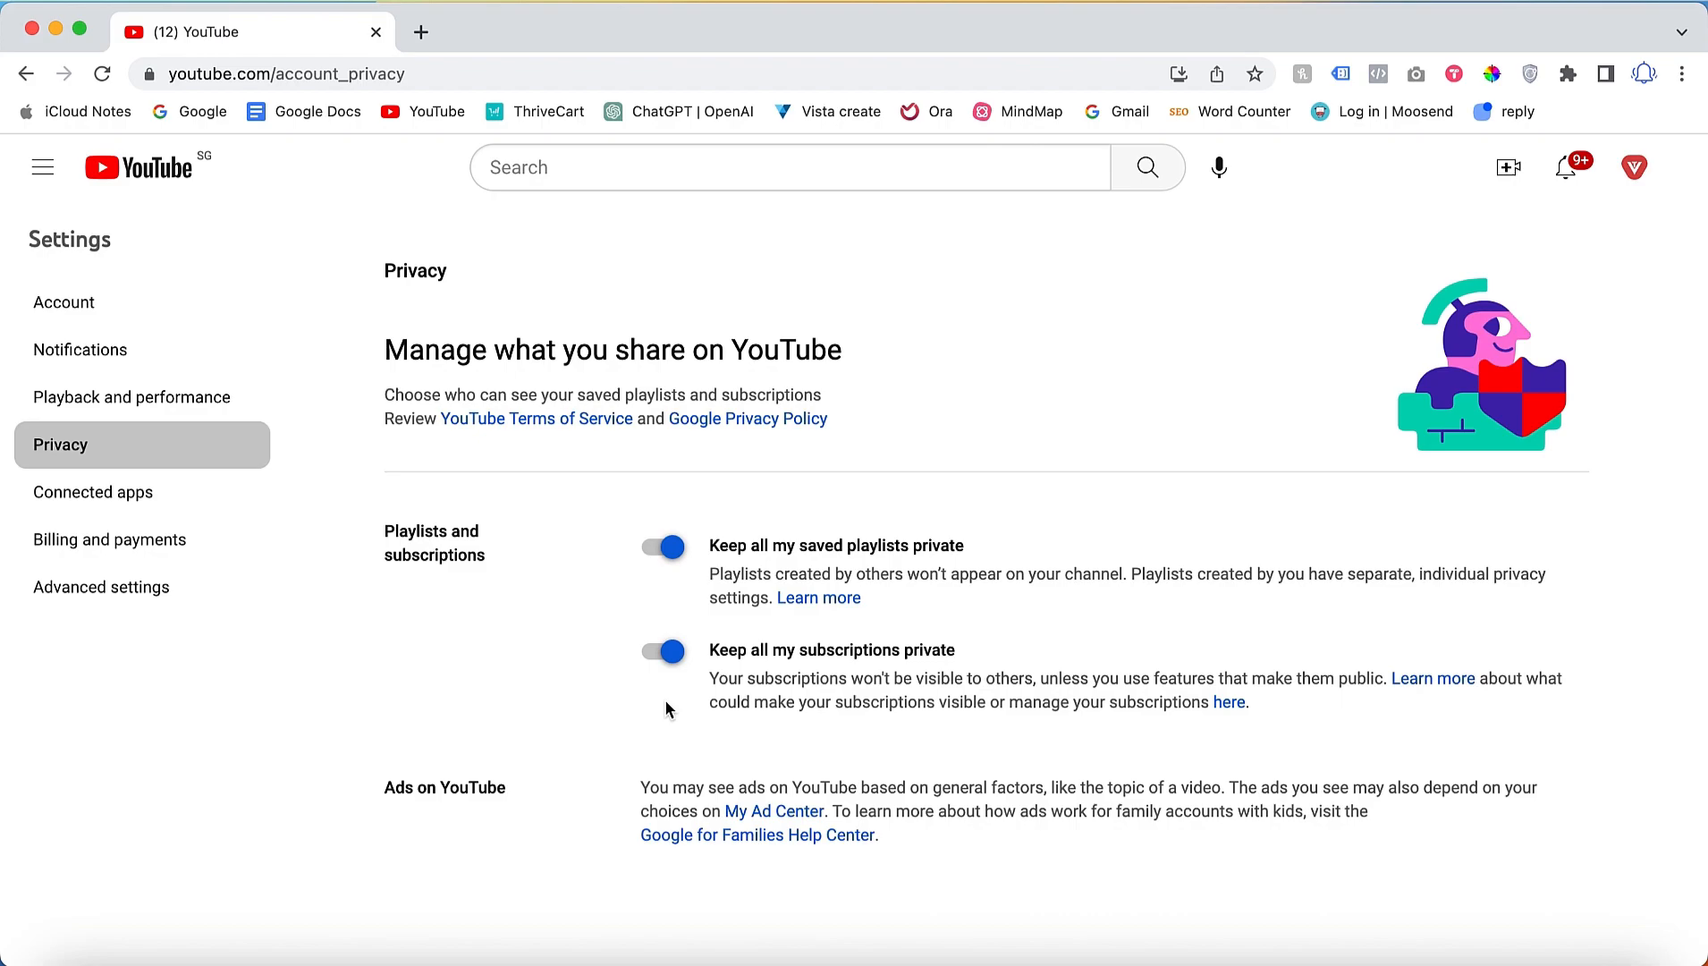
{"action": "left_click", "coordinate": [662, 651]}
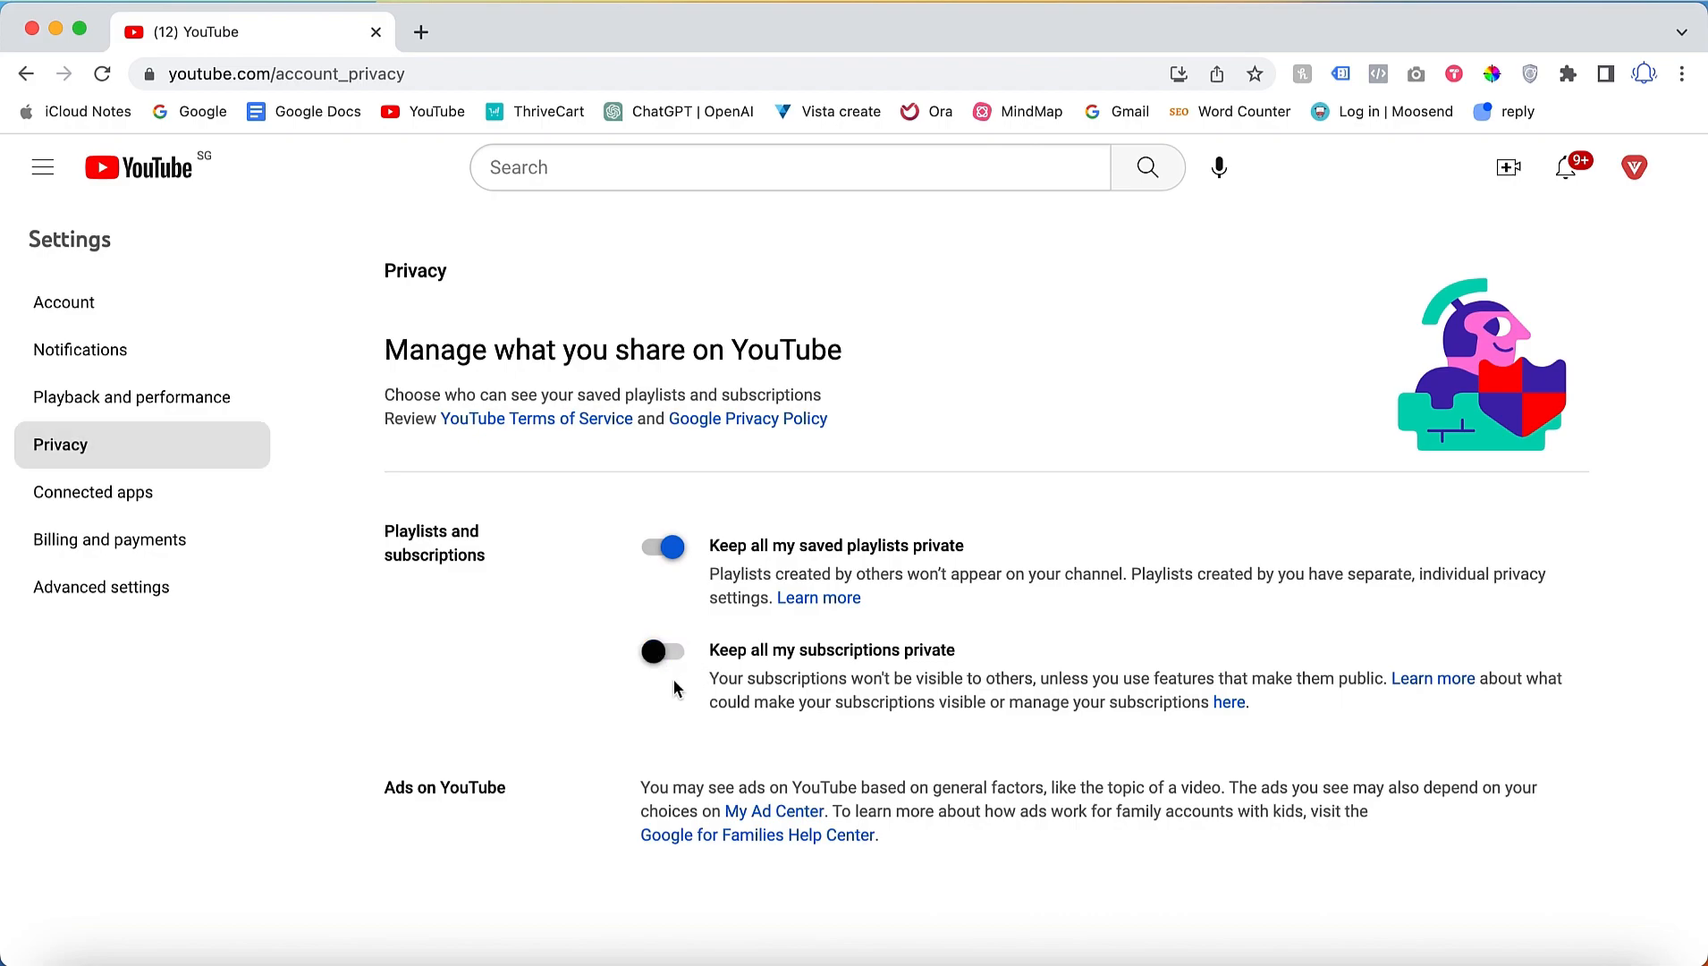
{"action": "mouse_move", "coordinate": [691, 680]}
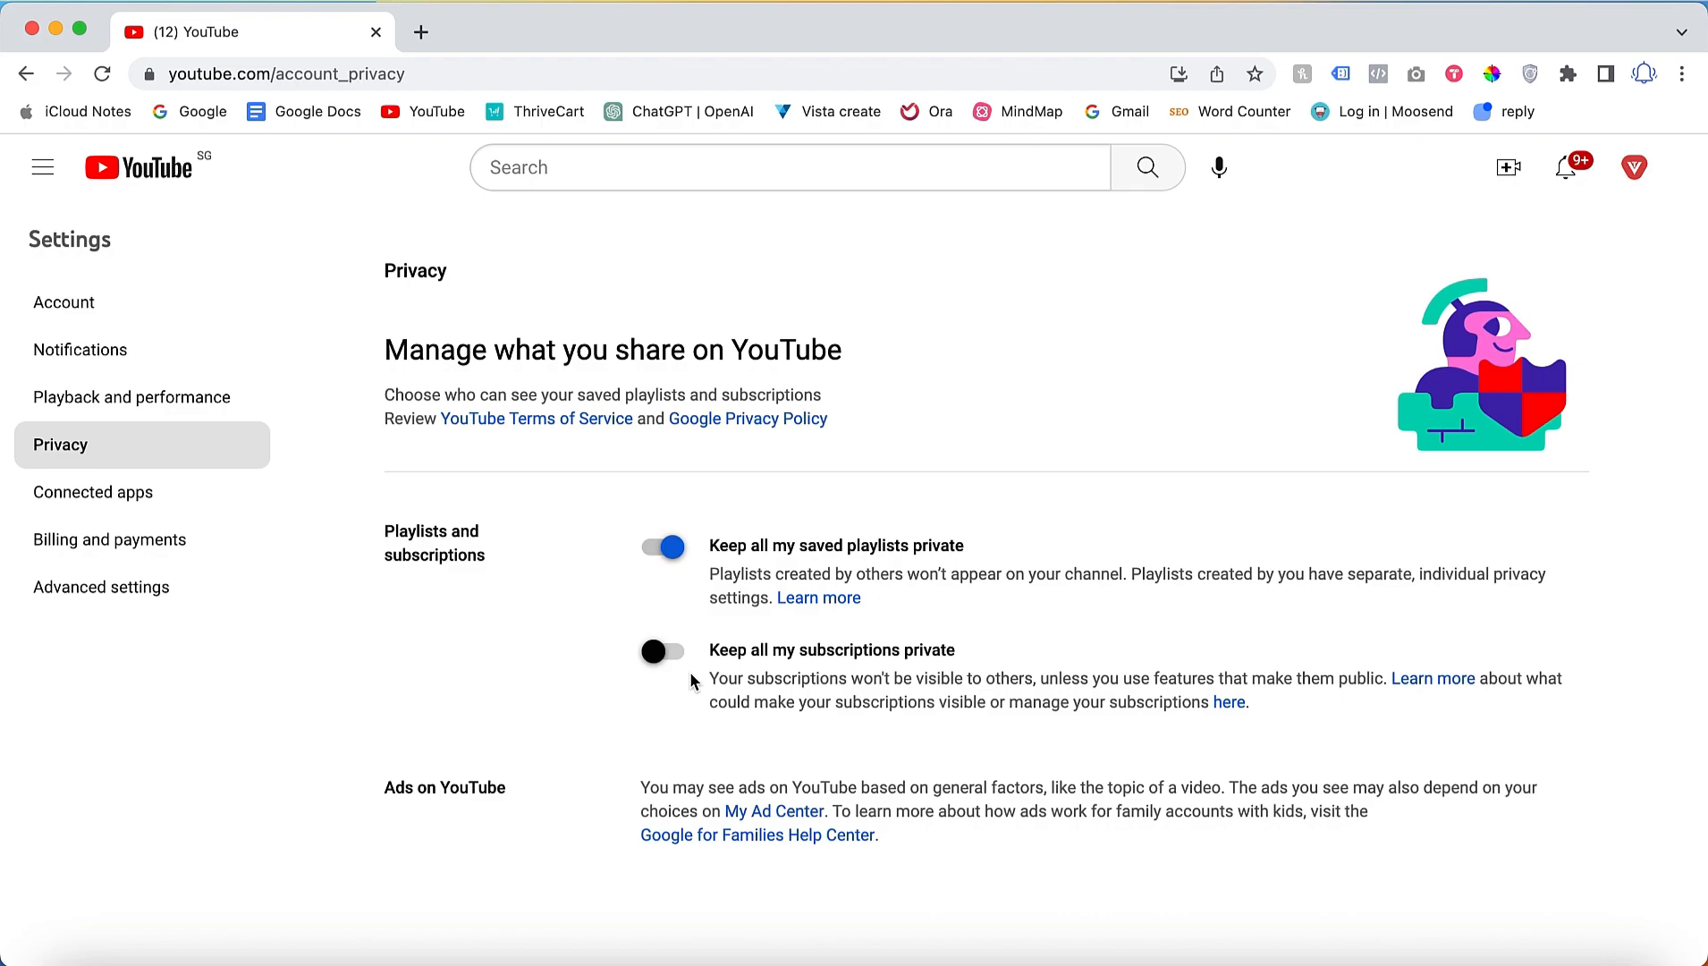
{"action": "left_click", "coordinate": [662, 651]}
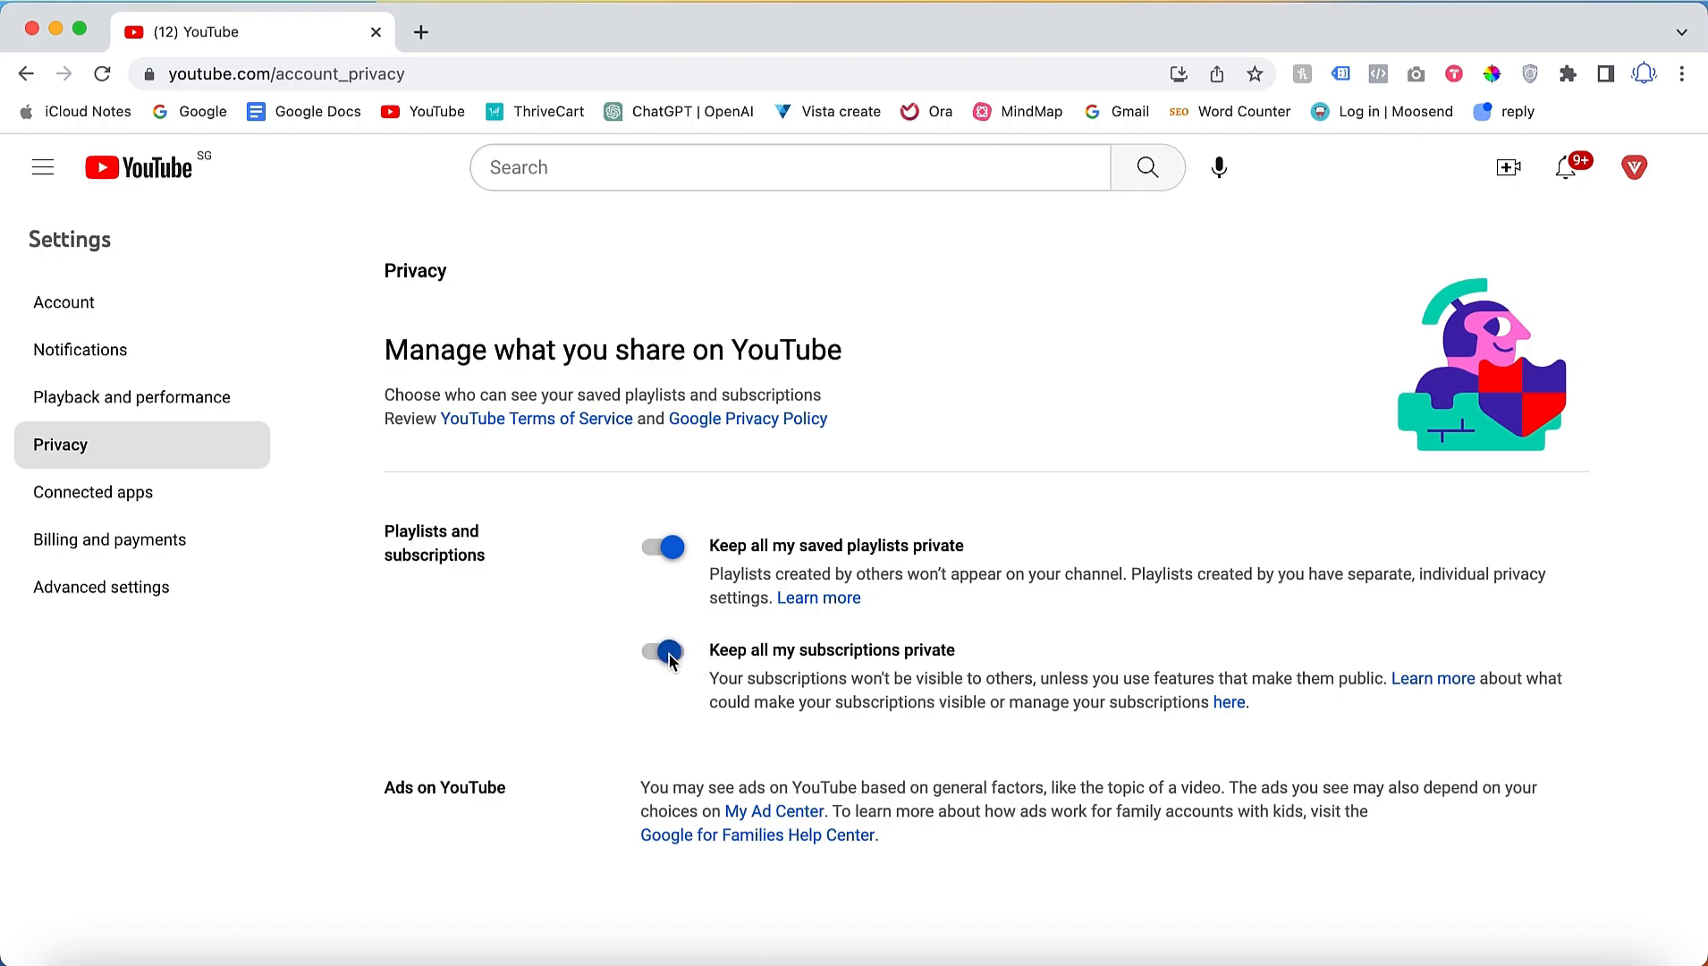
{"action": "left_click", "coordinate": [662, 651]}
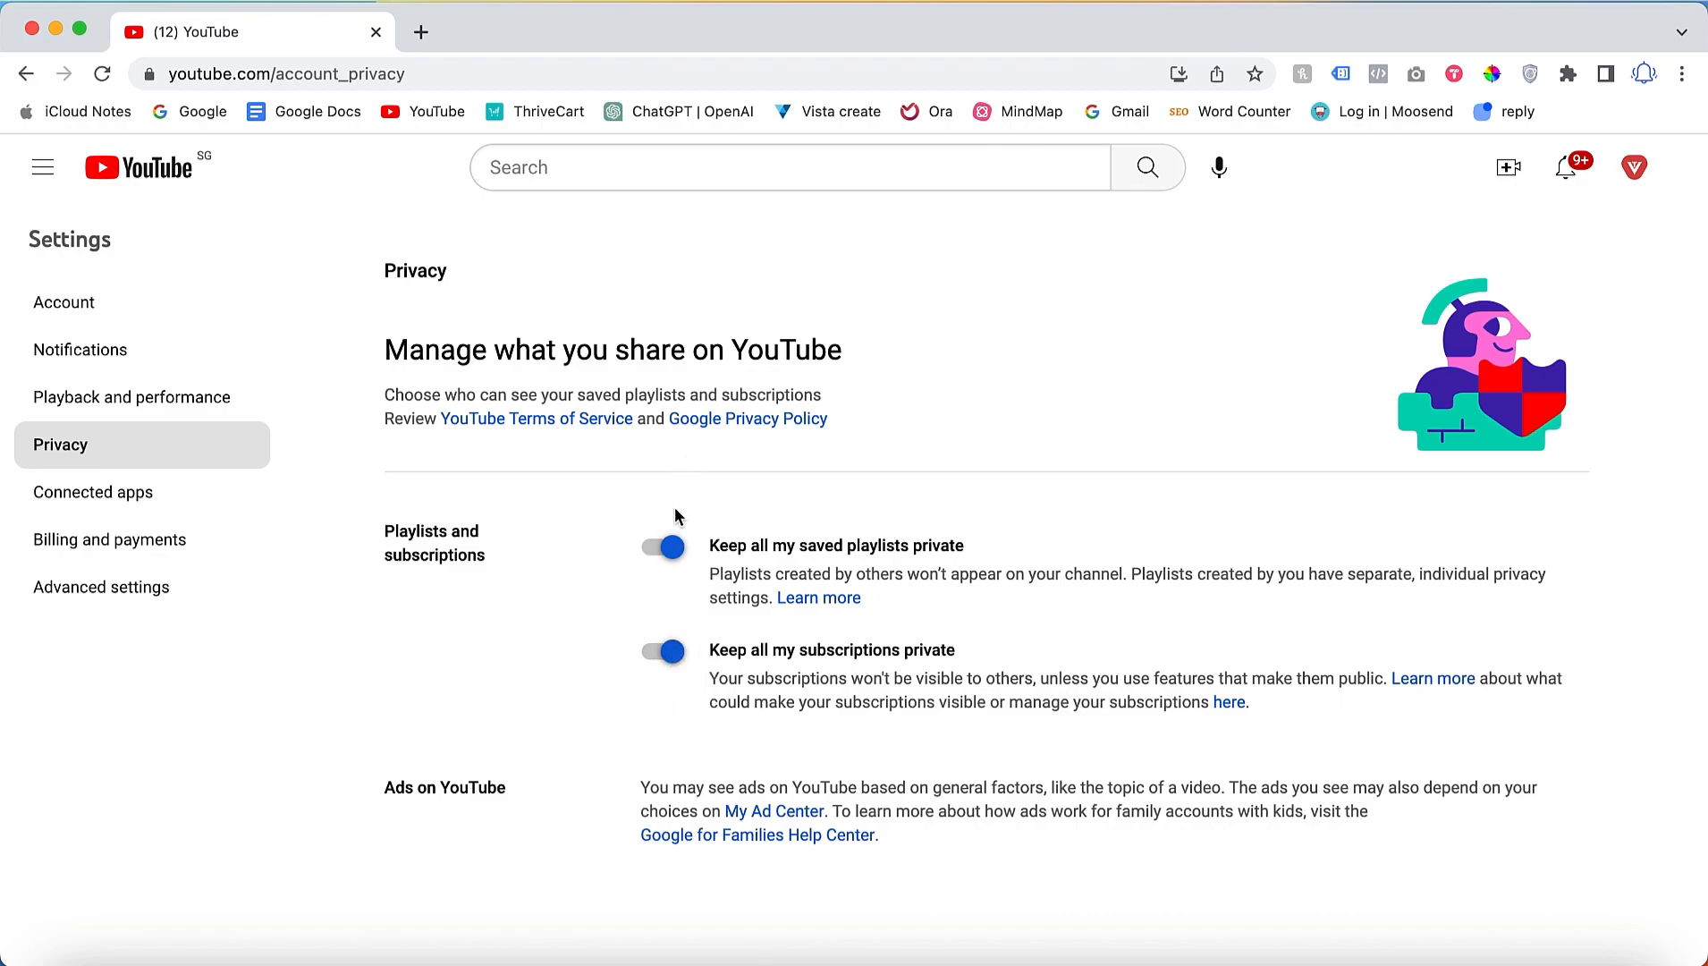
{"action": "left_click", "coordinate": [661, 651]}
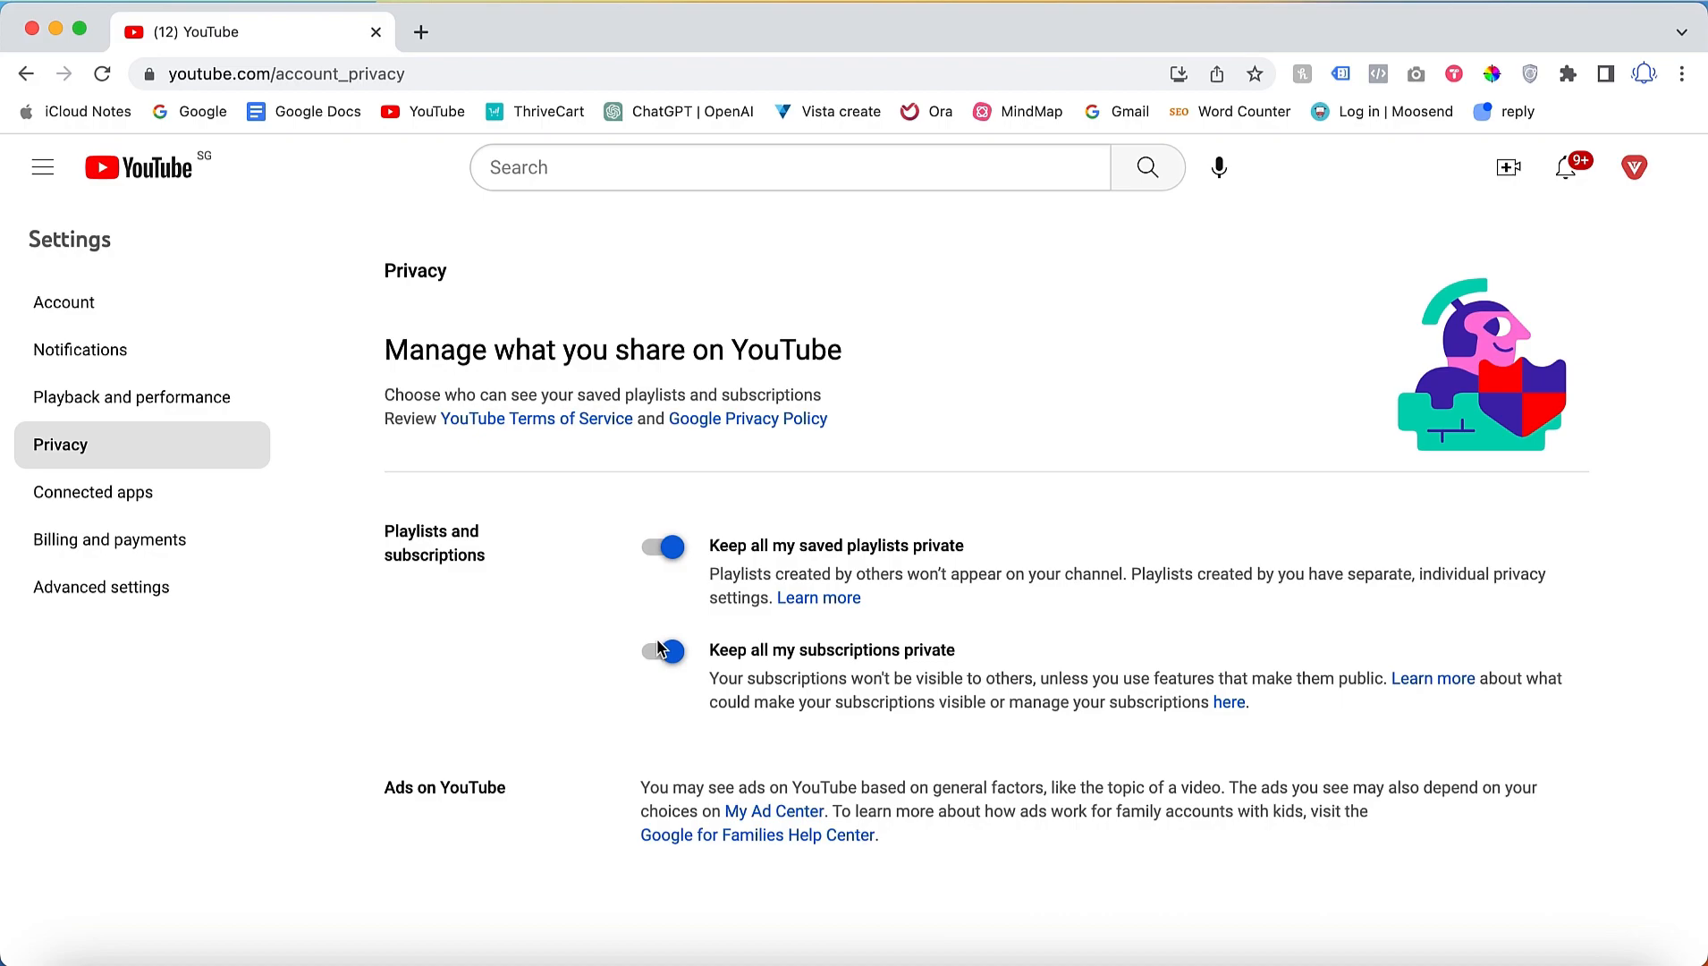